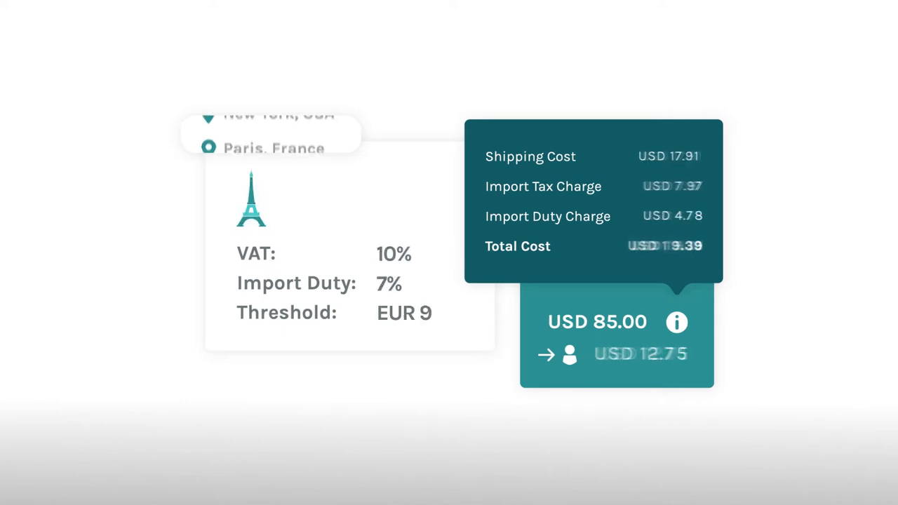
Search the Square App Marketplace for Easyship and start its Get Started signup
{"action": "left_click", "coordinate": [272, 134]}
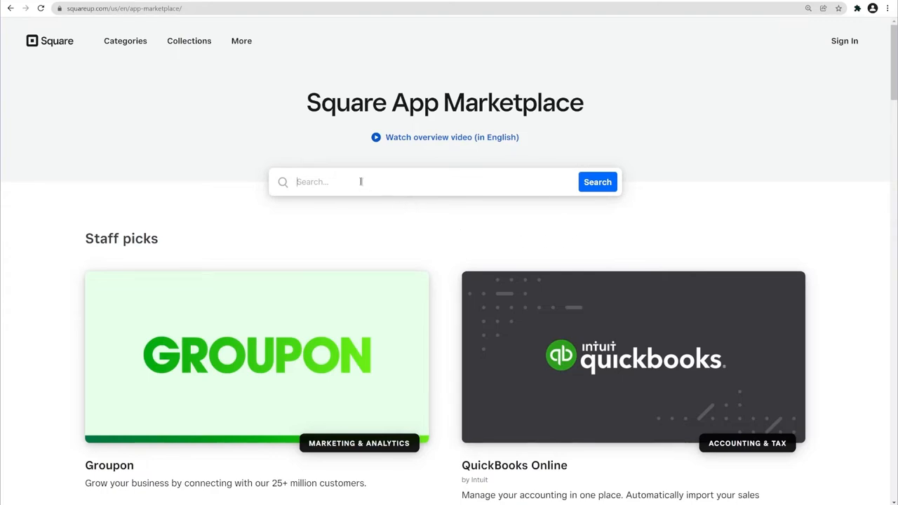
{"action": "type", "text": "Easyship"}
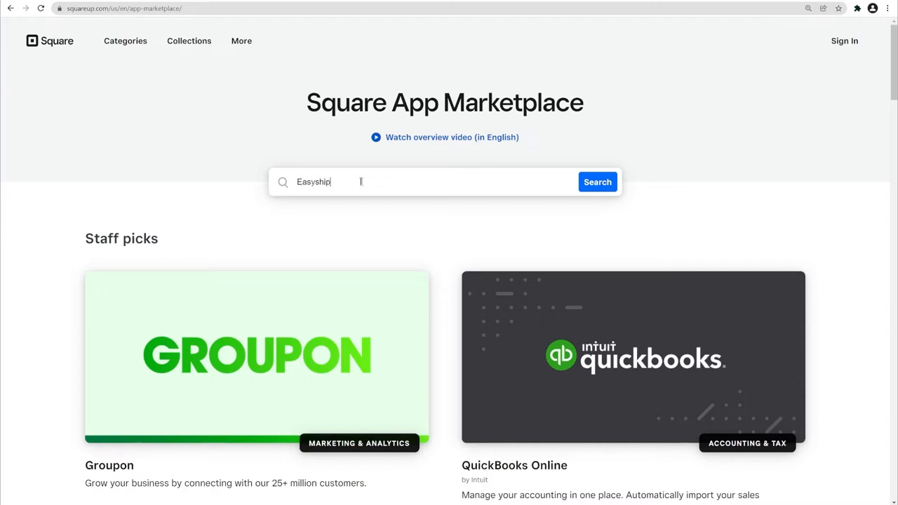
{"action": "left_click", "coordinate": [598, 182]}
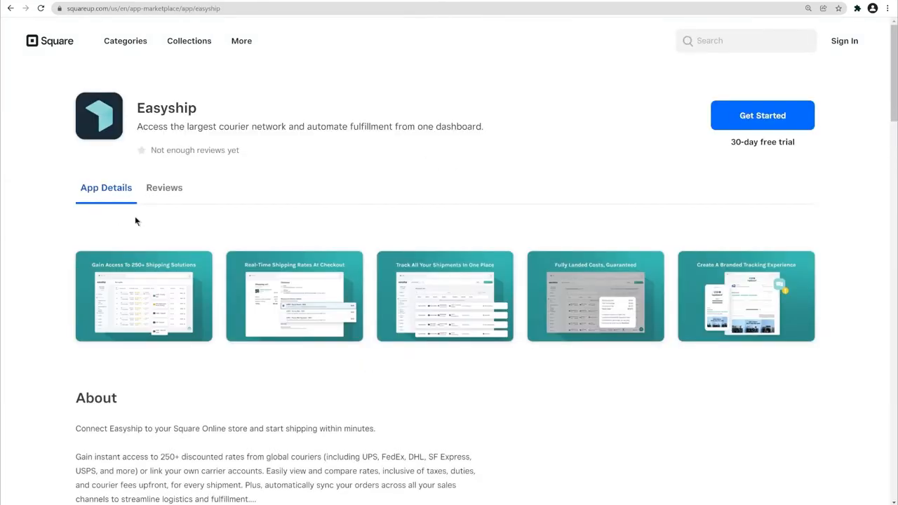
{"action": "left_click", "coordinate": [762, 115]}
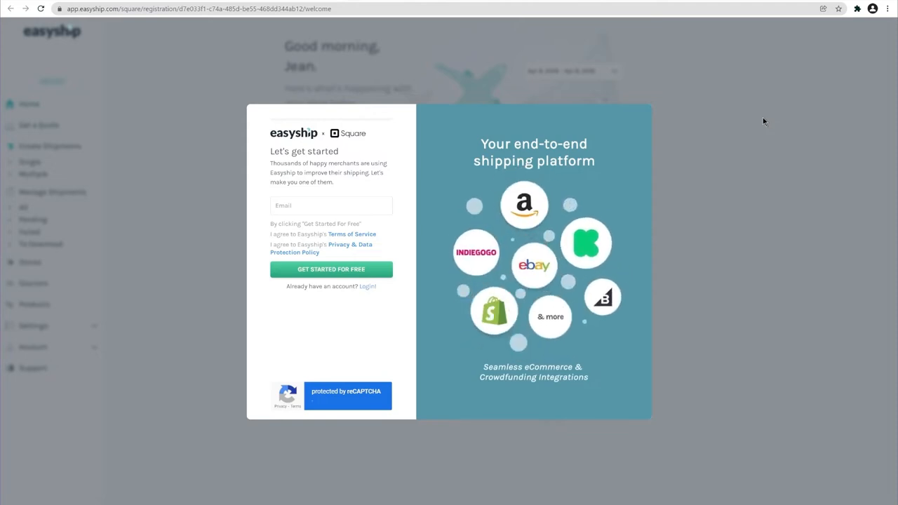
Submit the account email, then name, contact number and password to continue signup
{"action": "left_click", "coordinate": [331, 205]}
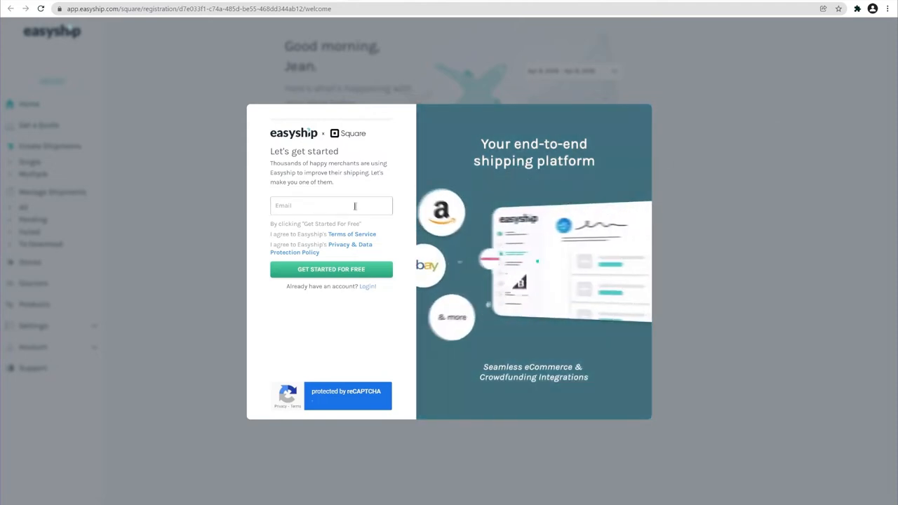
{"action": "left_click", "coordinate": [331, 270]}
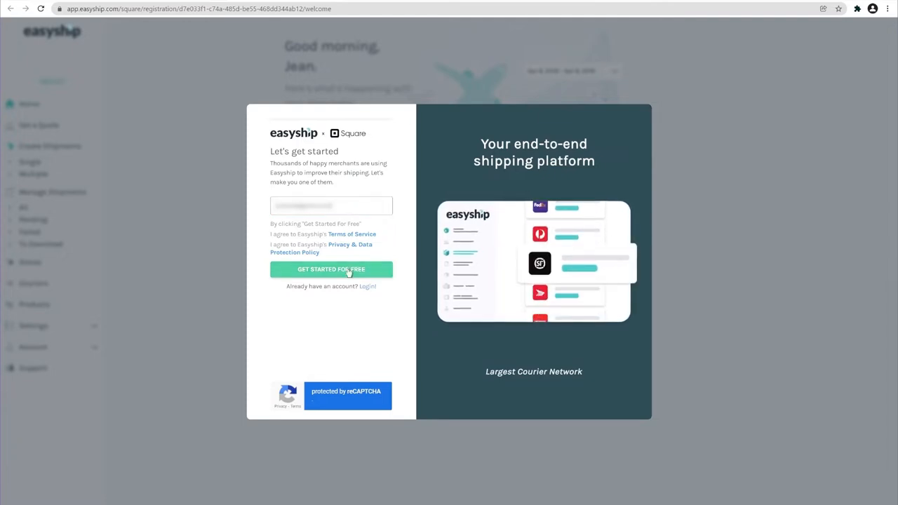
{"action": "left_click", "coordinate": [331, 270]}
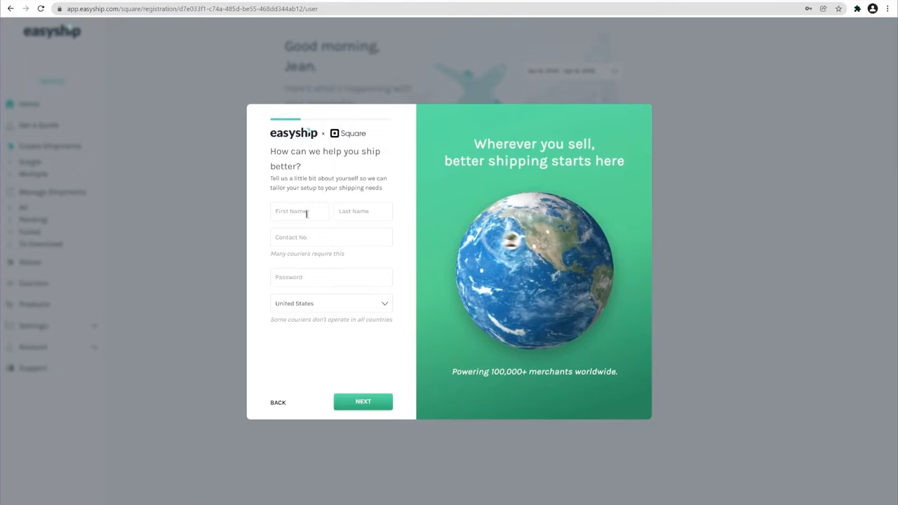
{"action": "left_click", "coordinate": [331, 236]}
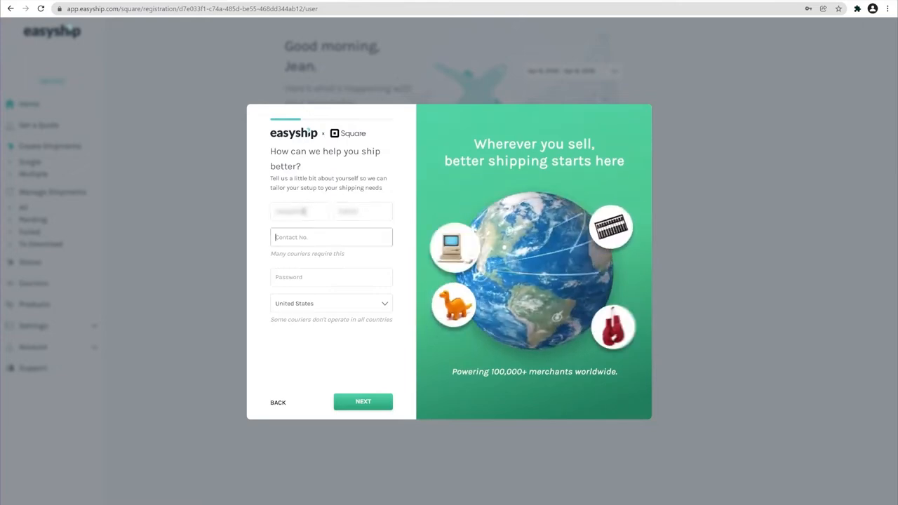
{"action": "type", "text": "1"}
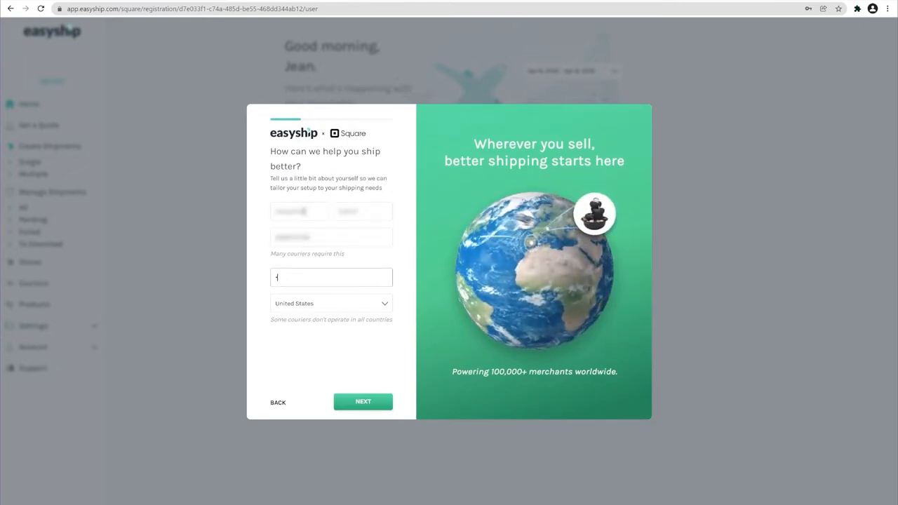
{"action": "left_click", "coordinate": [362, 401]}
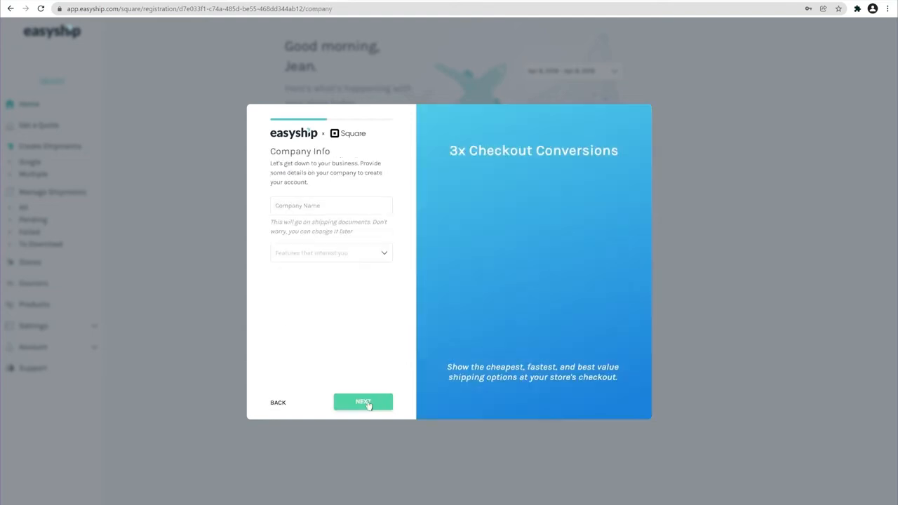
Enter company name 'Clock', feature interests and a Long Beach, California address, then finish setup
{"action": "type", "text": "Clock"}
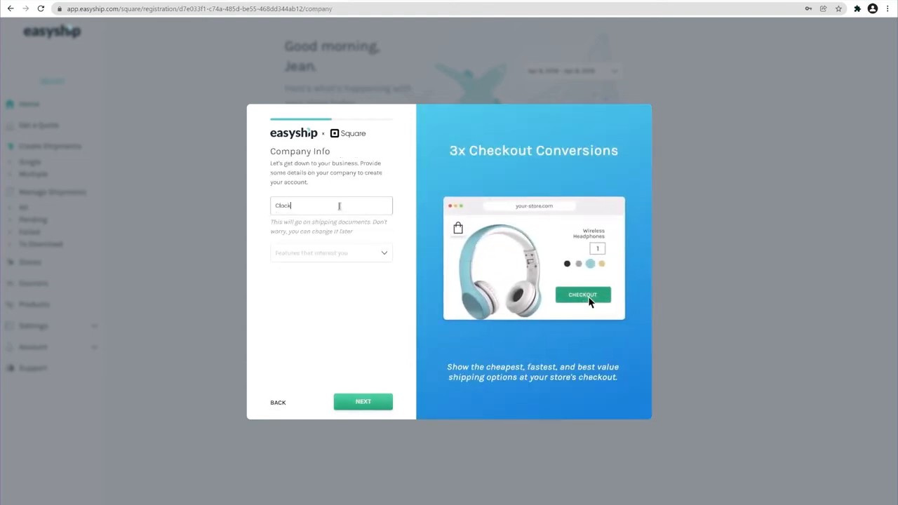
{"action": "left_click", "coordinate": [331, 253]}
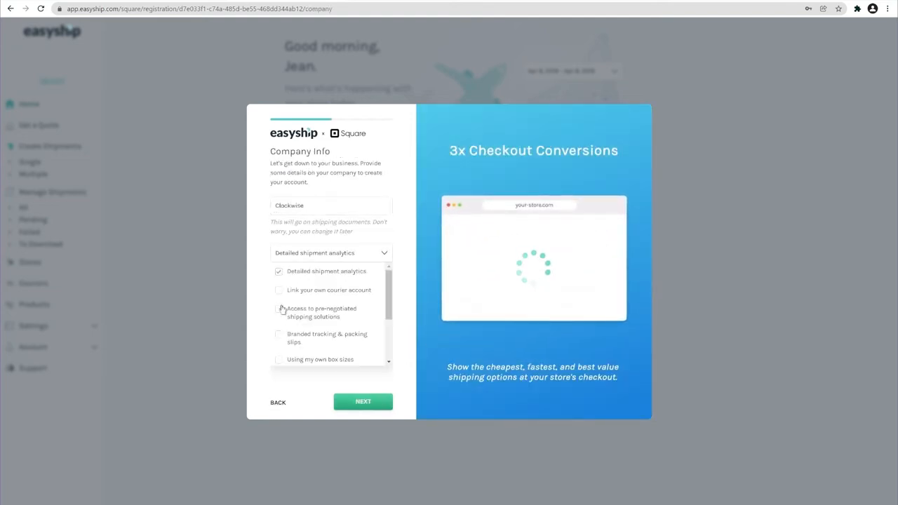
{"action": "left_click", "coordinate": [362, 401]}
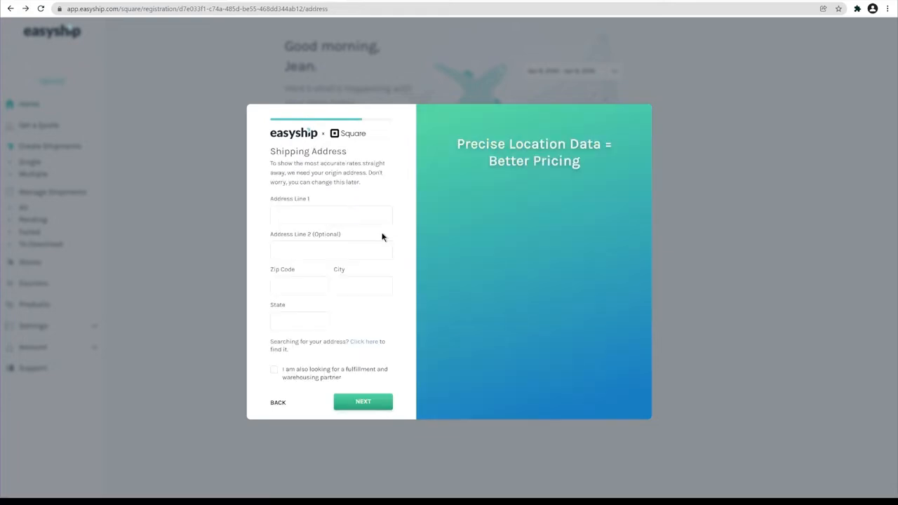
{"action": "left_click", "coordinate": [332, 216]}
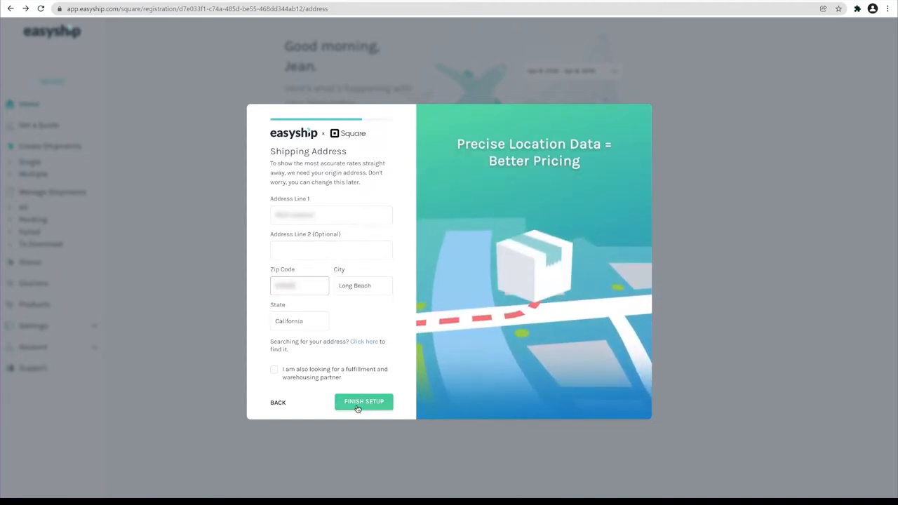
{"action": "left_click", "coordinate": [363, 402]}
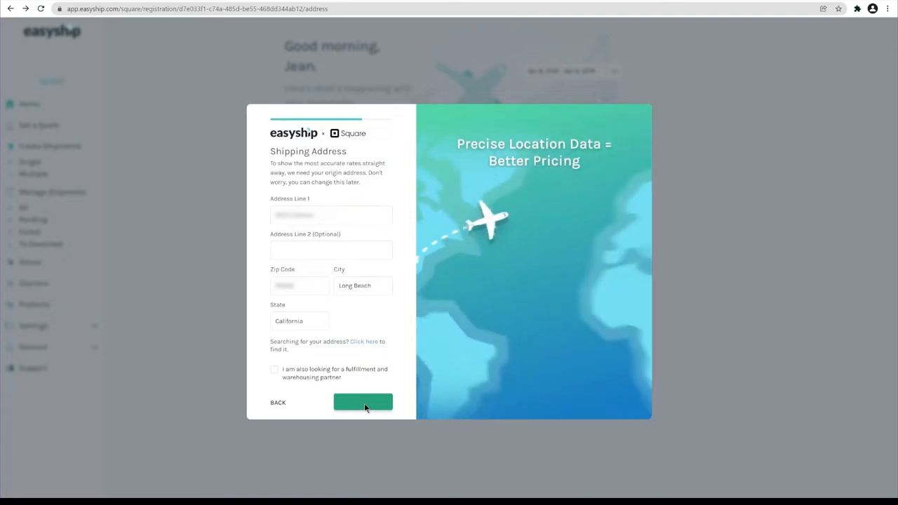
{"action": "left_click", "coordinate": [362, 401]}
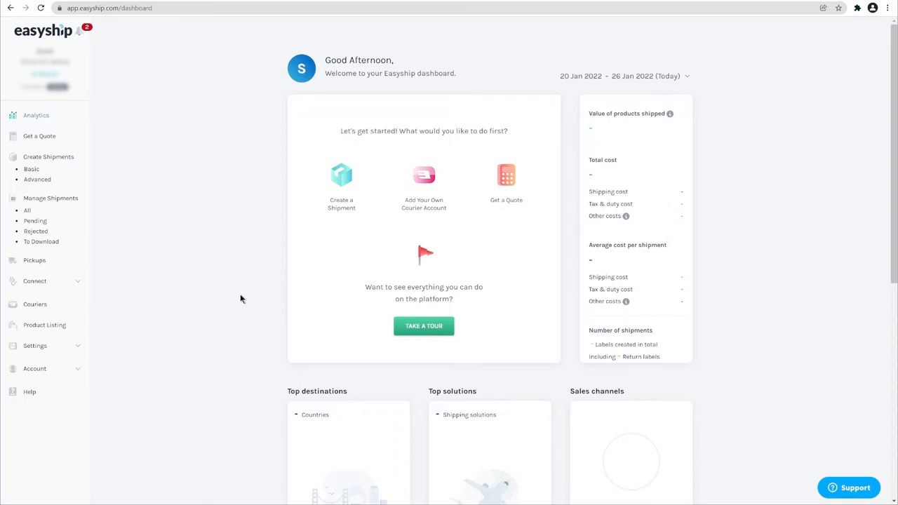
{"action": "mouse_move", "coordinate": [129, 221]}
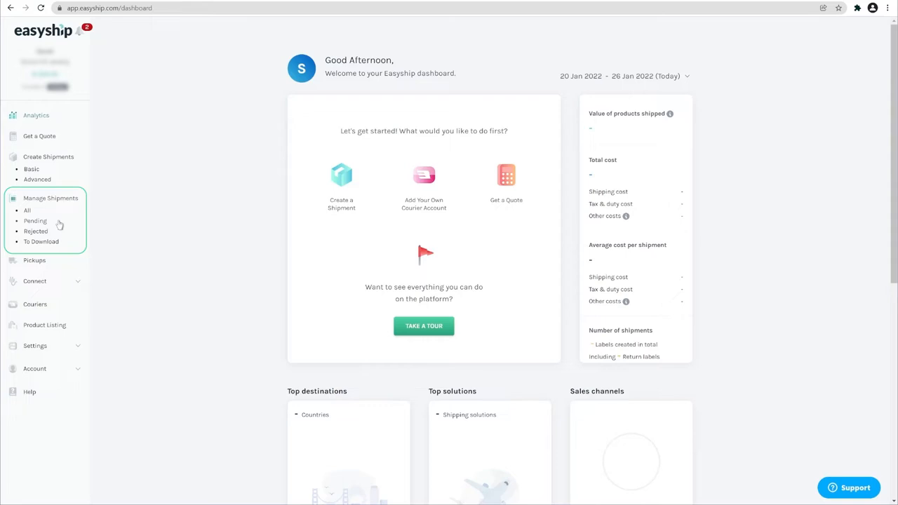
{"action": "mouse_move", "coordinate": [76, 266]}
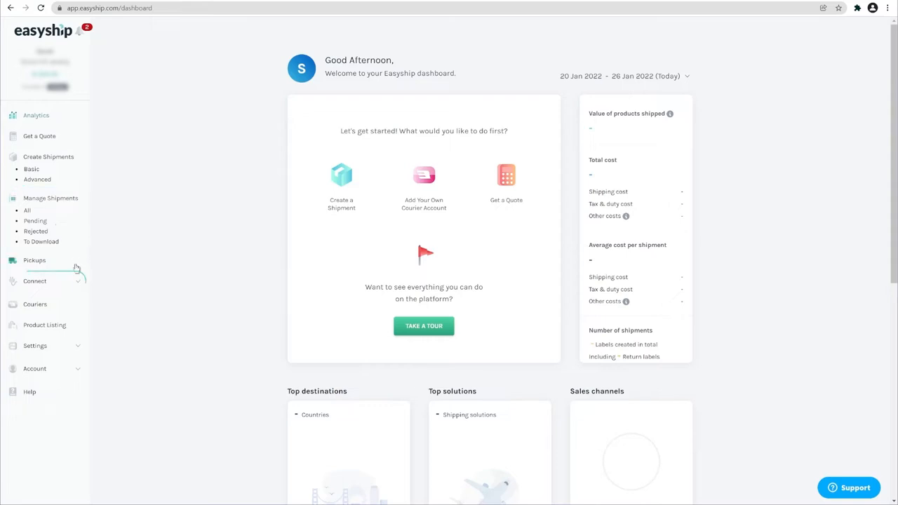
Expand Connect in the sidebar to show New Integration and Webhooks
{"action": "left_click", "coordinate": [34, 281]}
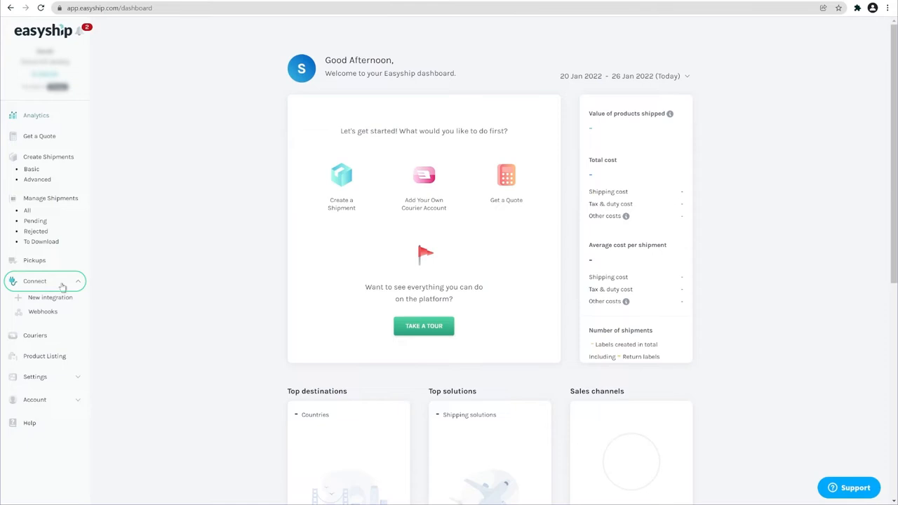
{"action": "mouse_move", "coordinate": [51, 297]}
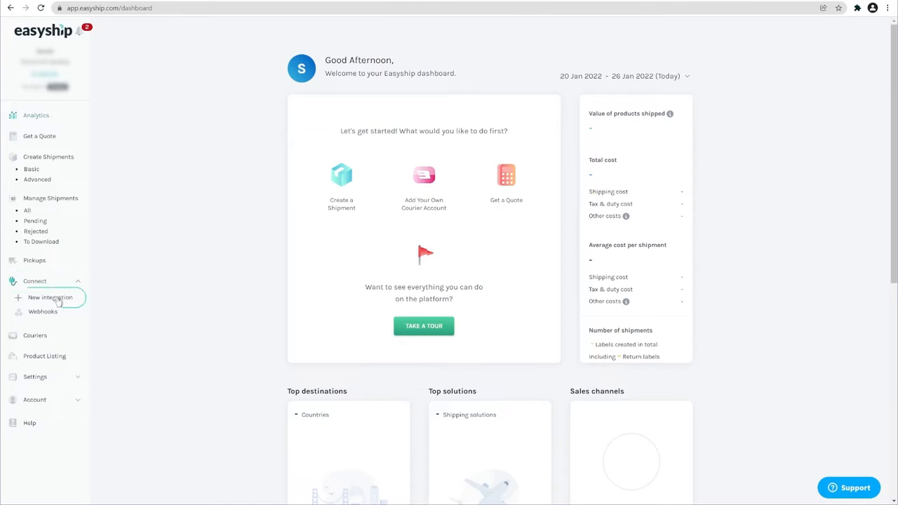
Choose Square from the New Integration store list
{"action": "left_click", "coordinate": [51, 297]}
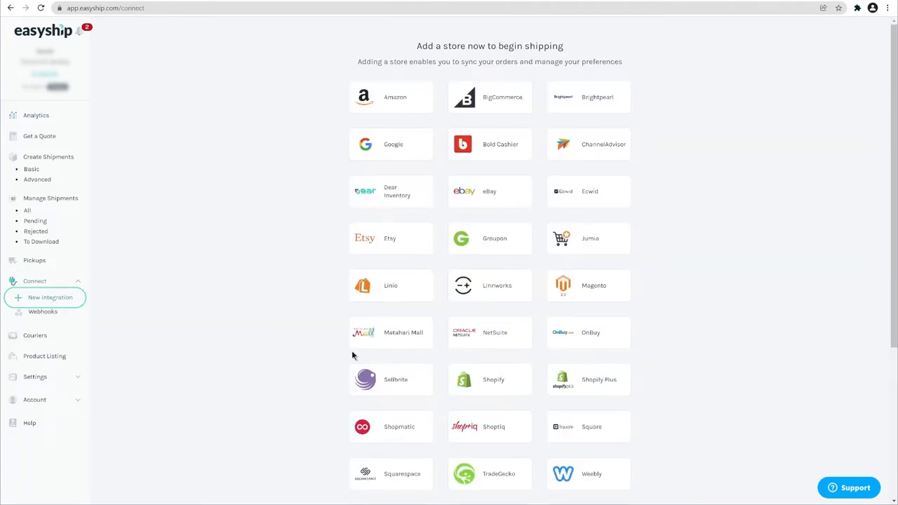
{"action": "scroll", "scroll_direction": "down", "scroll_amount": 3}
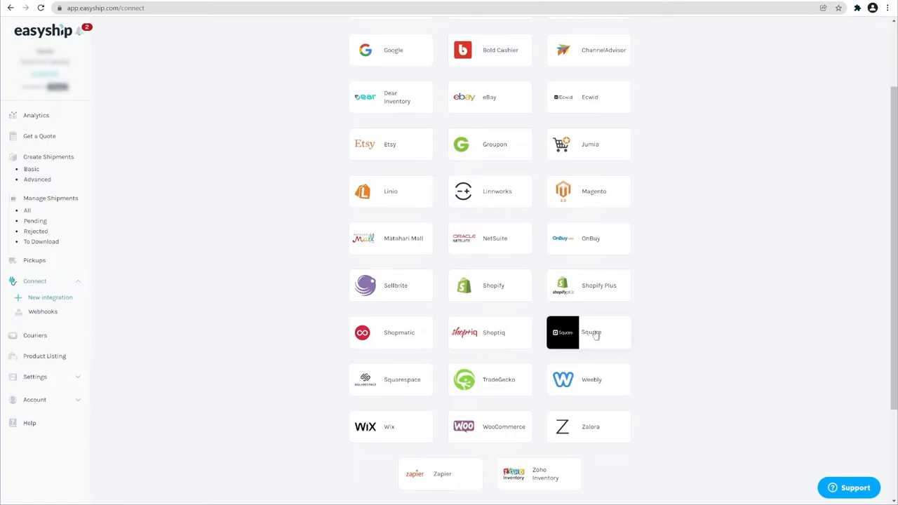
{"action": "left_click", "coordinate": [588, 331]}
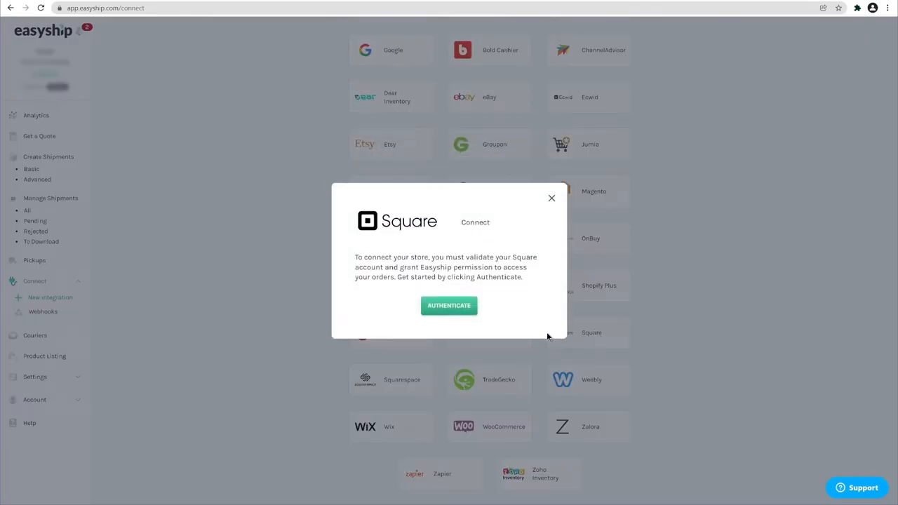
{"action": "left_click", "coordinate": [449, 306]}
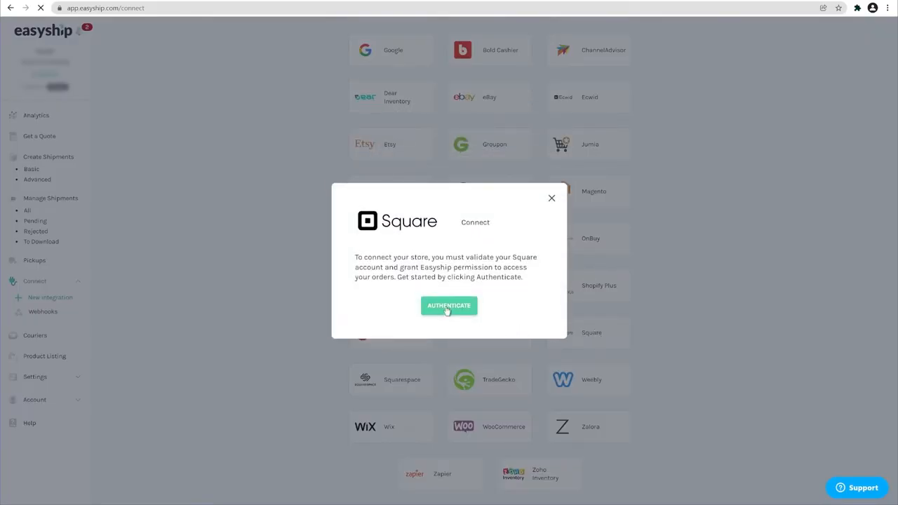
Authenticate and sign in to the Square account to authorise Easyship
{"action": "left_click", "coordinate": [449, 306]}
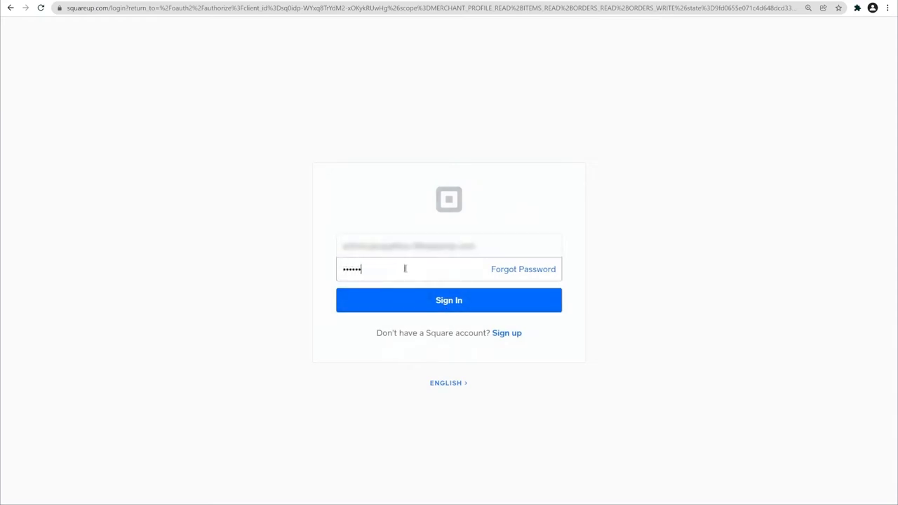
{"action": "left_click", "coordinate": [449, 300]}
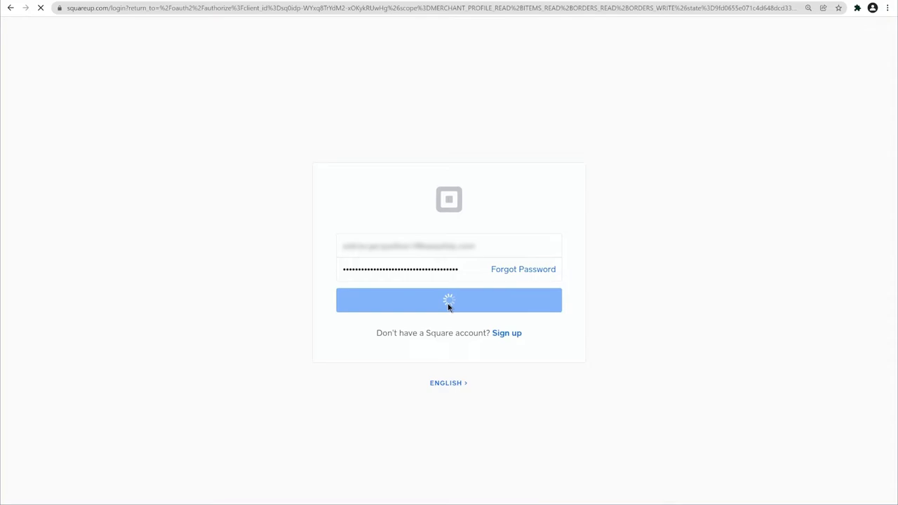
{"action": "left_click", "coordinate": [449, 300]}
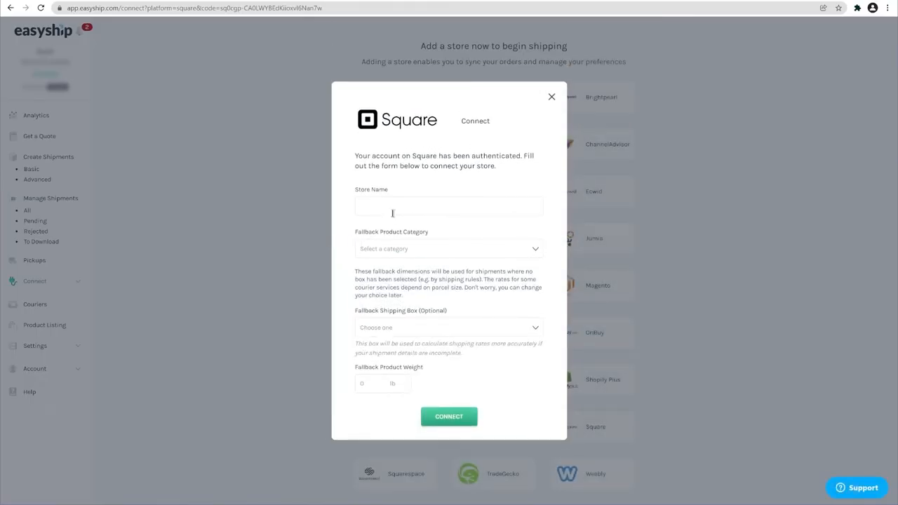
Connect the store as ClockWise with Accessory (no battery) category, My First Box and 2 lb weight
{"action": "type", "text": "ClockWise"}
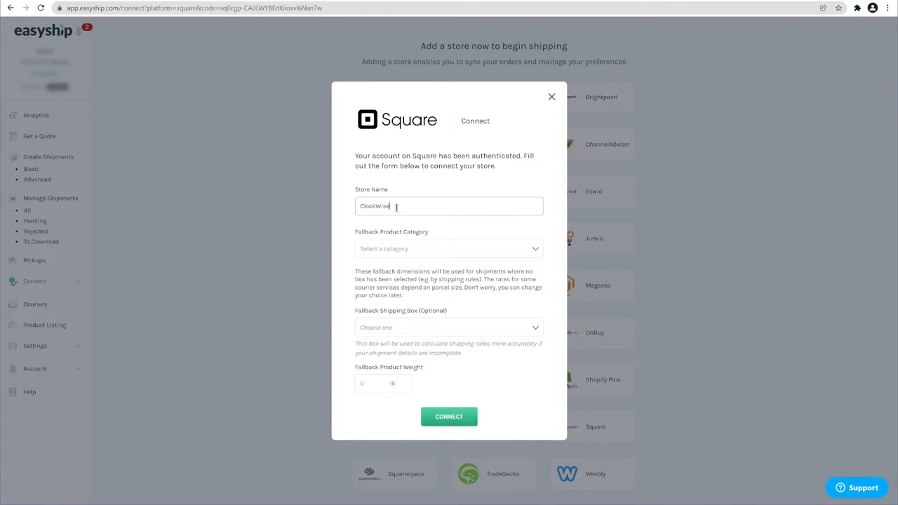
{"action": "left_click", "coordinate": [449, 248]}
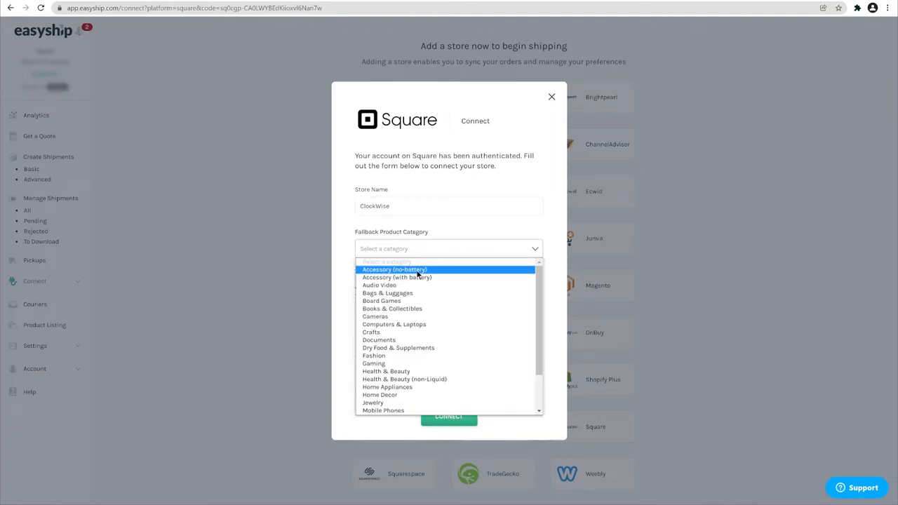
{"action": "left_click", "coordinate": [393, 270]}
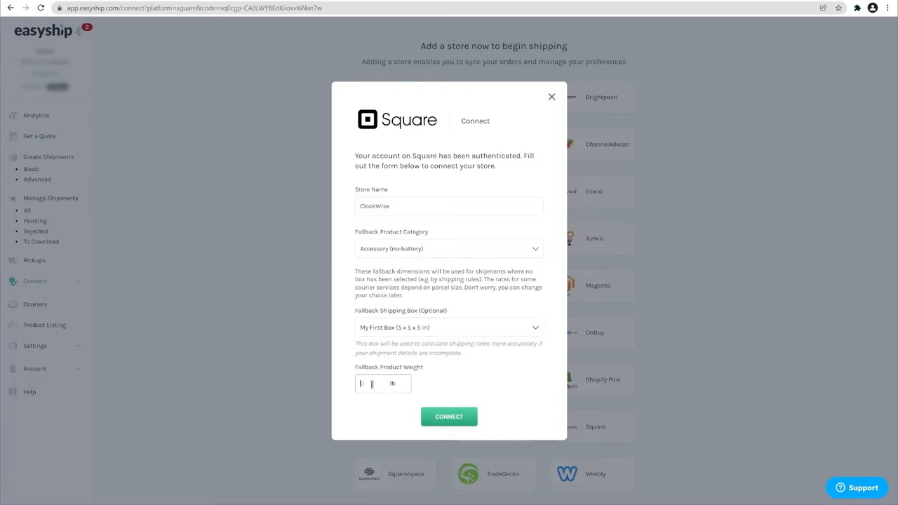
{"action": "type", "text": "2"}
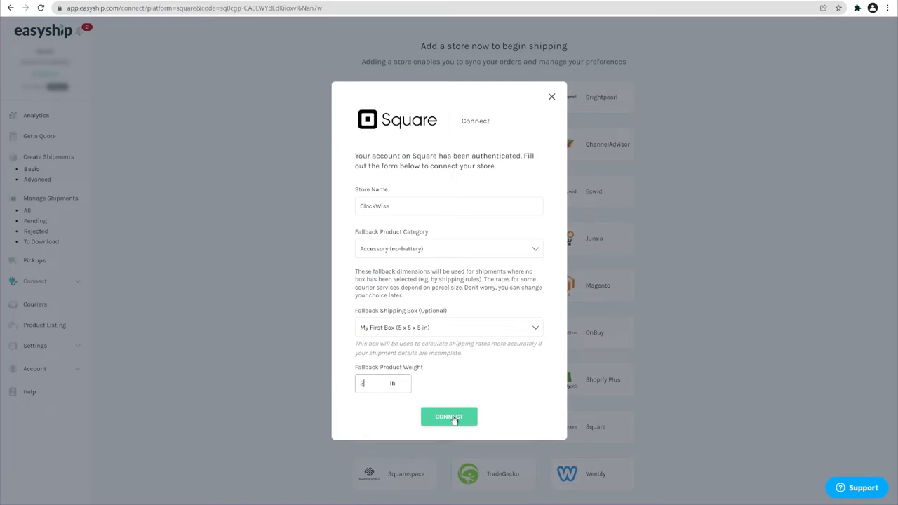
{"action": "left_click", "coordinate": [449, 416]}
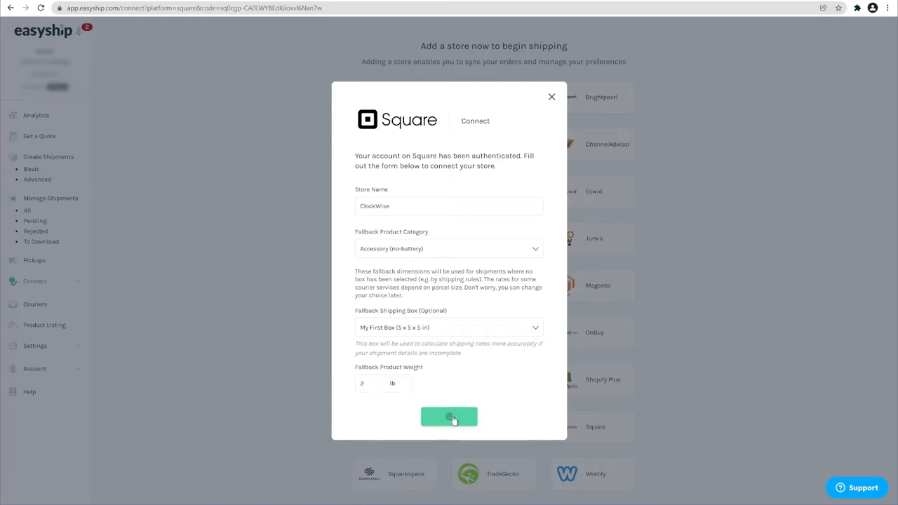
{"action": "left_click", "coordinate": [449, 417]}
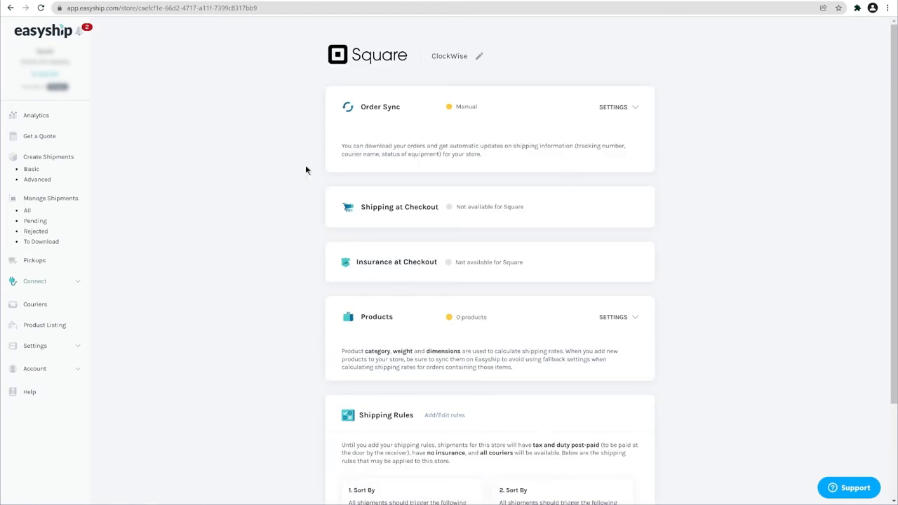
Leave the ClockWise store settings and go to the Product Listing page
{"action": "left_click", "coordinate": [34, 281]}
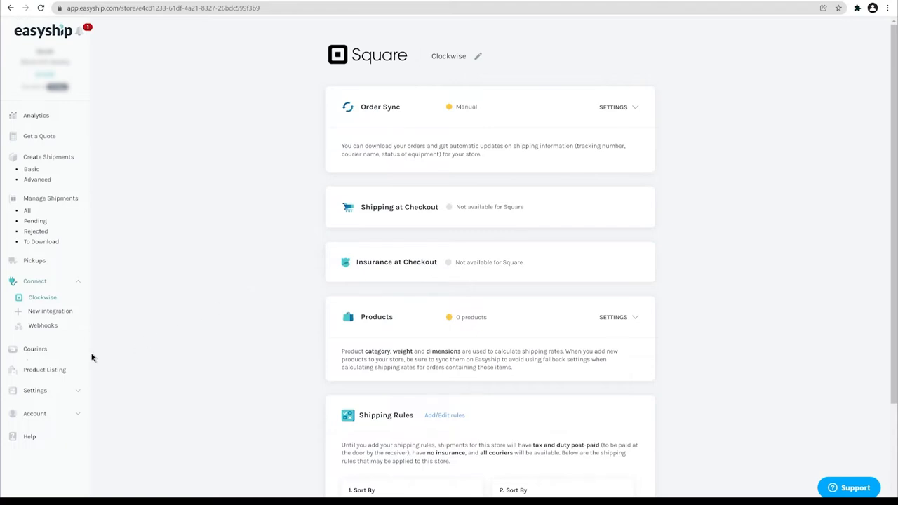
{"action": "left_click", "coordinate": [44, 370]}
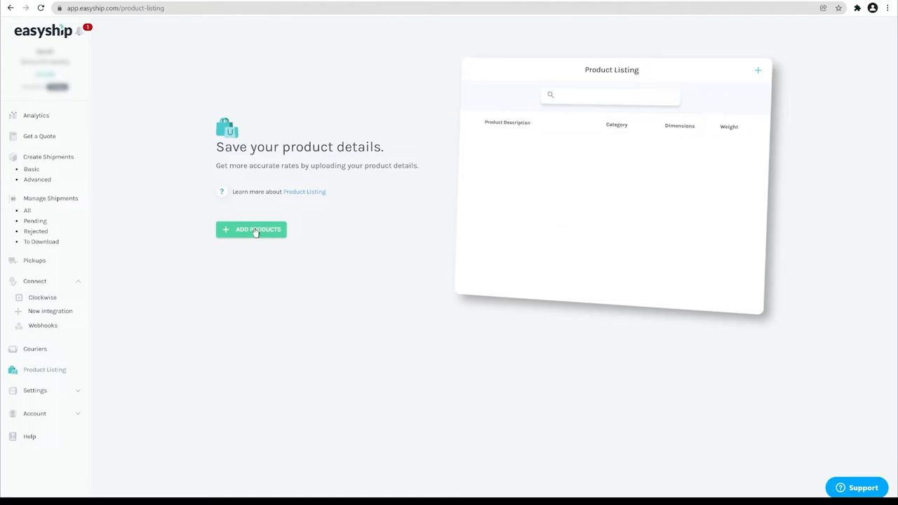
Add Products to sync the seven Square products into the listing and review them
{"action": "left_click", "coordinate": [249, 230]}
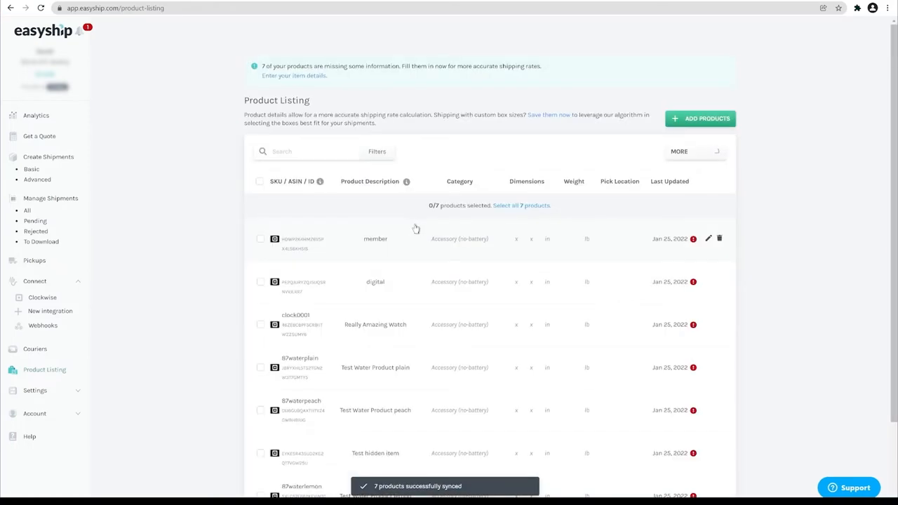
{"action": "scroll", "scroll_direction": "up", "scroll_amount": 3}
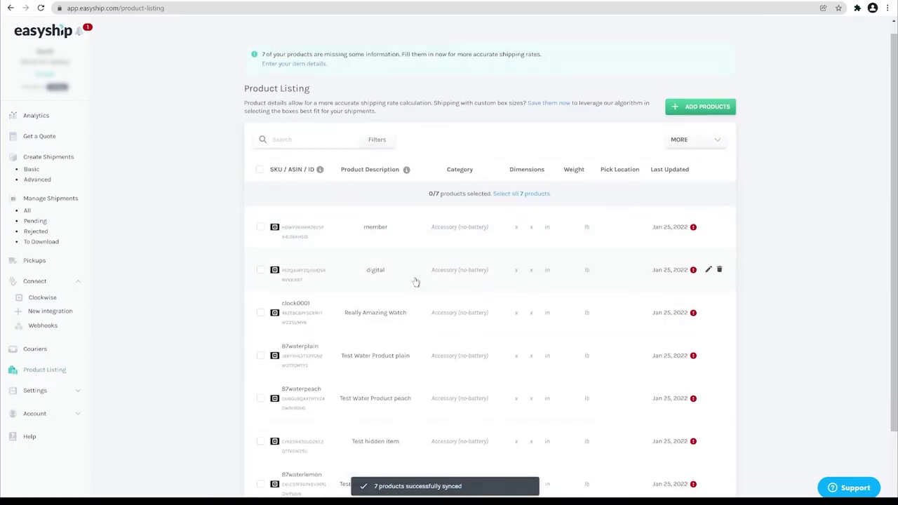
{"action": "scroll", "scroll_direction": "down", "scroll_amount": 3}
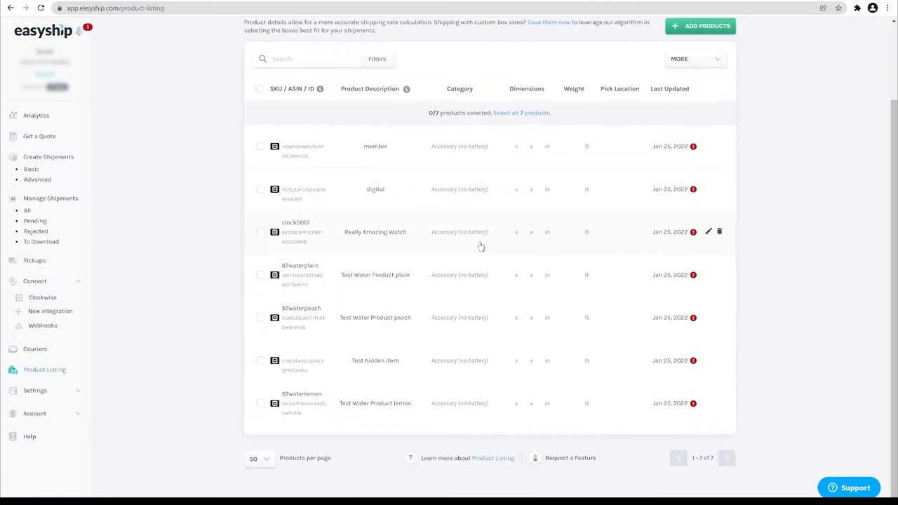
{"action": "scroll", "scroll_direction": "up", "scroll_amount": 3}
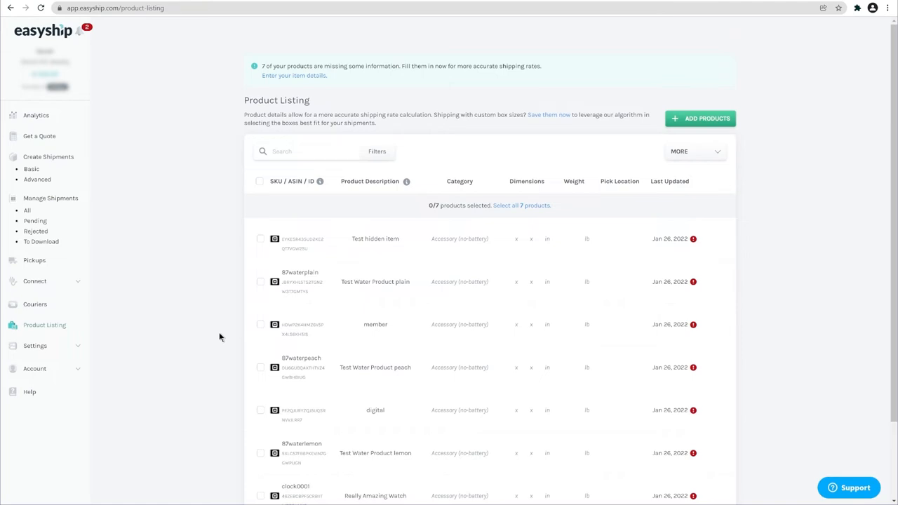
{"action": "mouse_move", "coordinate": [67, 174]}
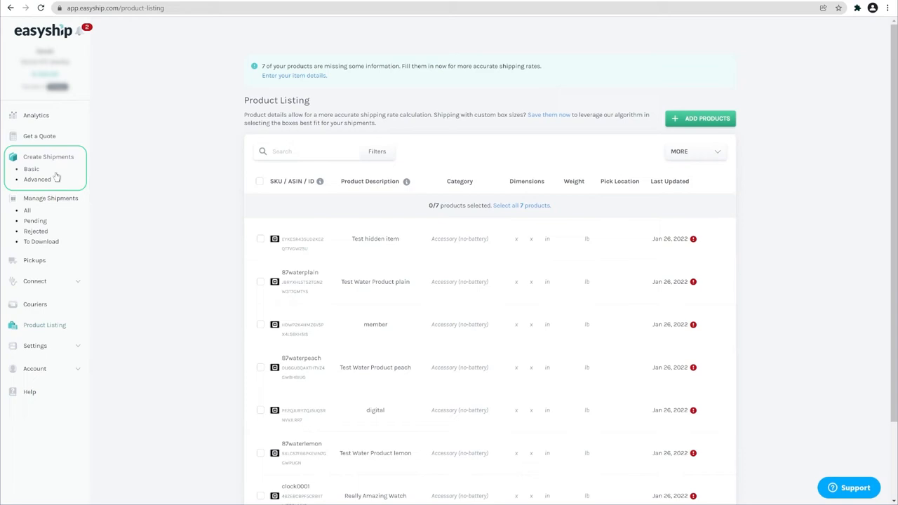
Use Create Shipments > Advanced and Add Shipments to download the two ClockWise orders
{"action": "left_click", "coordinate": [37, 180]}
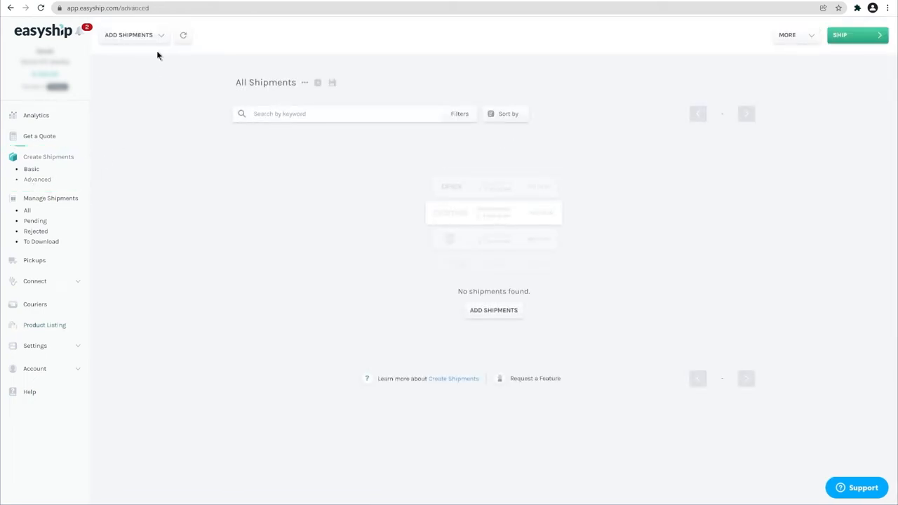
{"action": "left_click", "coordinate": [129, 34]}
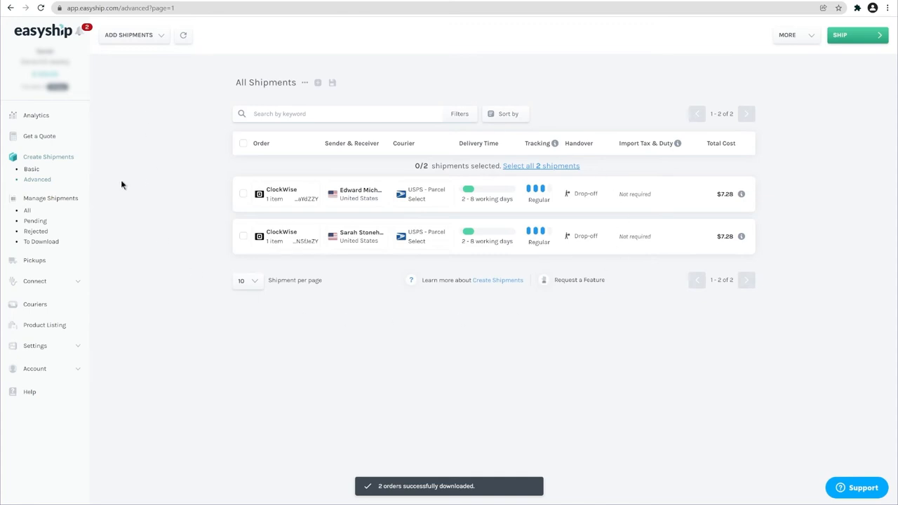
{"action": "mouse_move", "coordinate": [195, 199]}
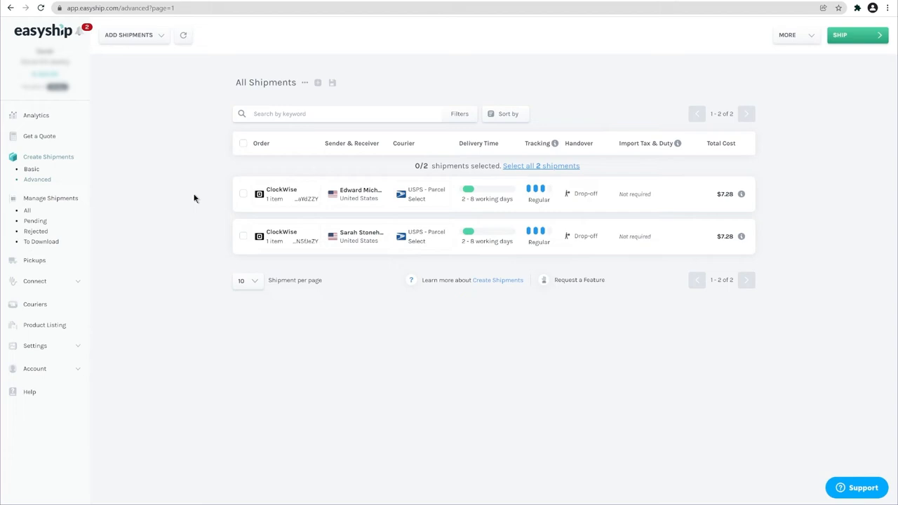
{"action": "mouse_move", "coordinate": [286, 194]}
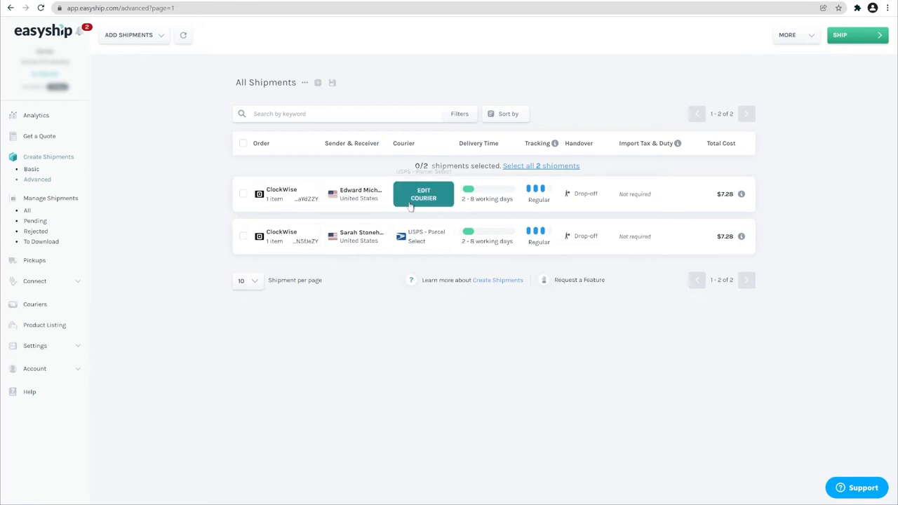
{"action": "mouse_move", "coordinate": [446, 195]}
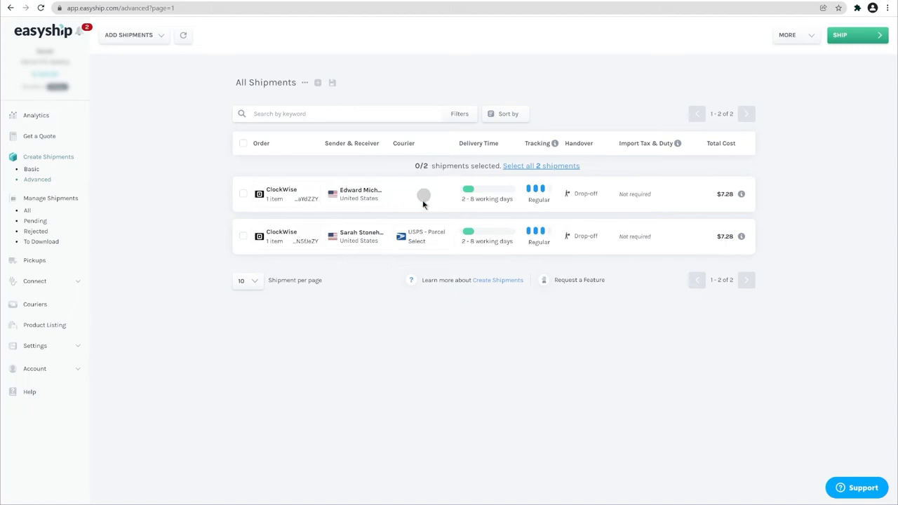
Change the first order's courier from USPS $7.28 to UPS 2nd Day Air at $9.44
{"action": "left_click", "coordinate": [423, 193]}
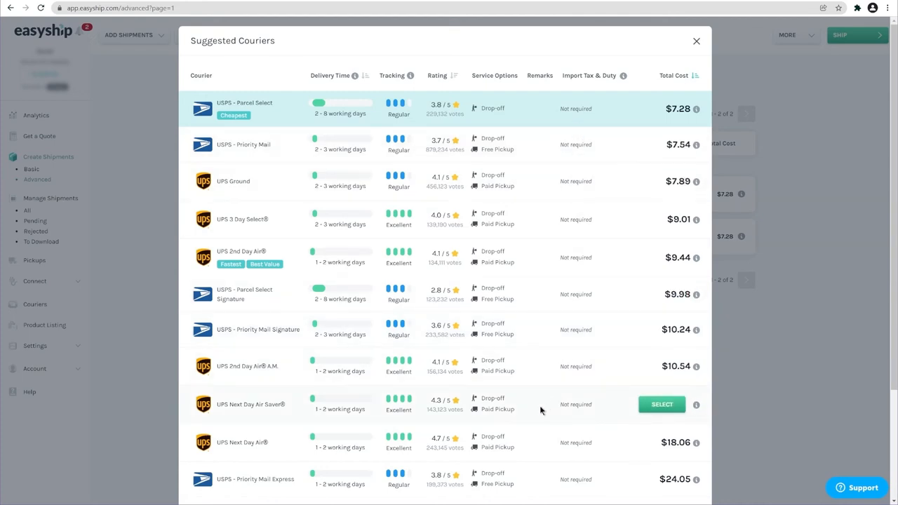
{"action": "mouse_move", "coordinate": [503, 409]}
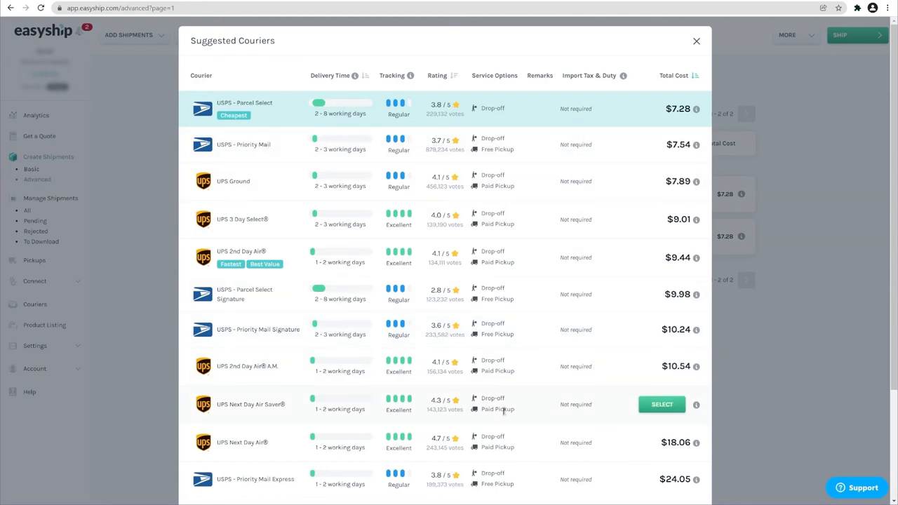
{"action": "scroll", "scroll_direction": "down", "scroll_amount": 3}
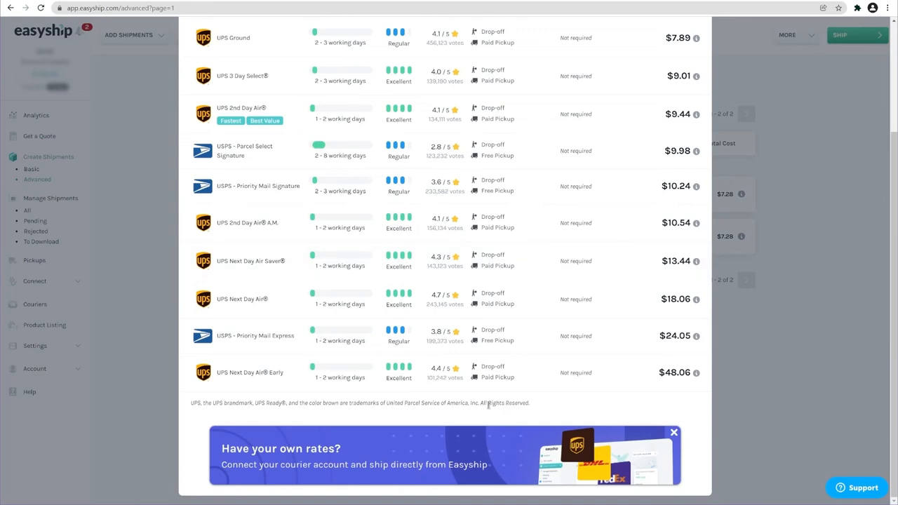
{"action": "mouse_move", "coordinate": [578, 414]}
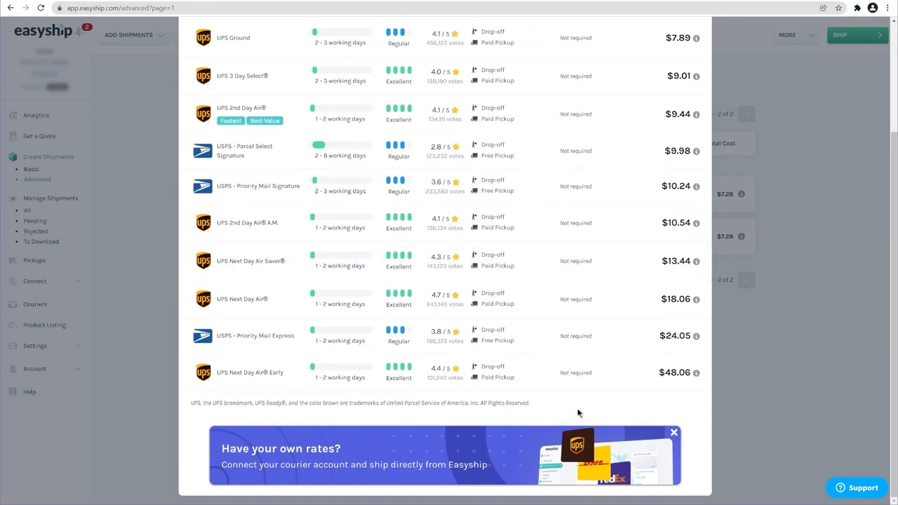
{"action": "scroll", "scroll_direction": "up", "scroll_amount": 3}
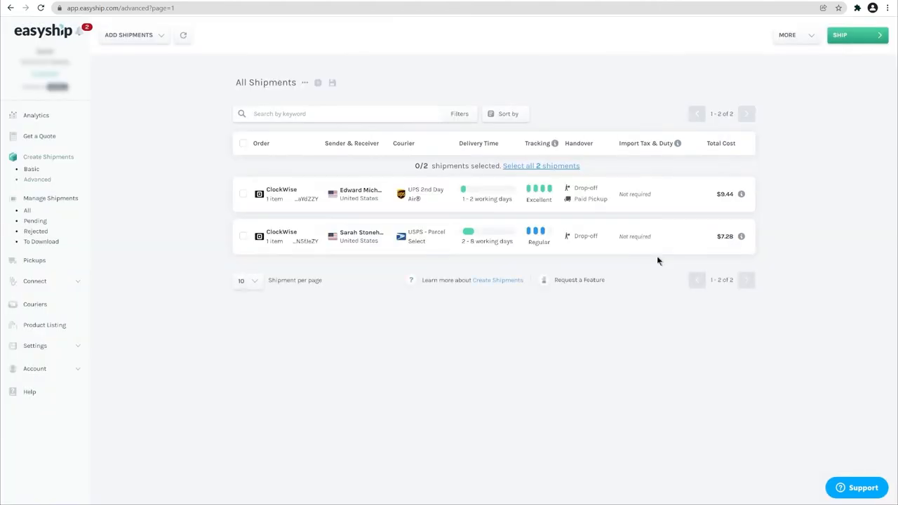
{"action": "mouse_move", "coordinate": [286, 236]}
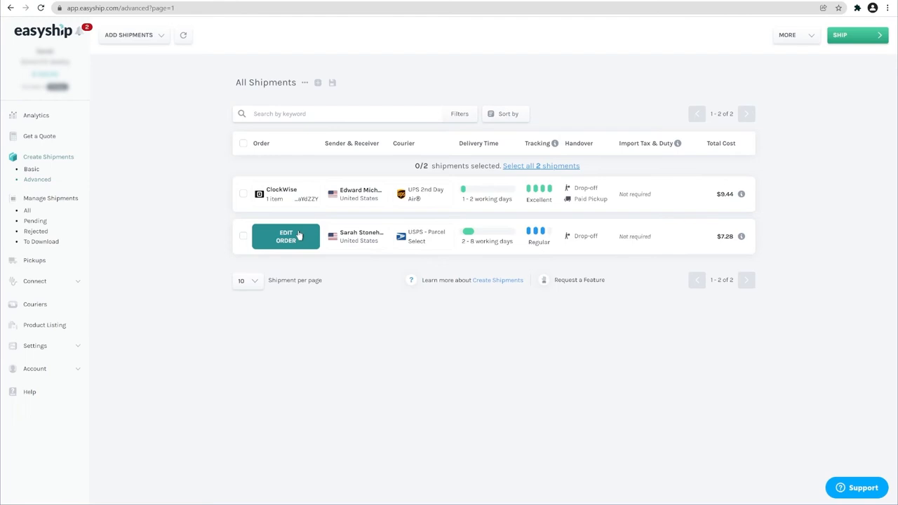
Select the UPS 2nd Day Air shipment and Ship (1) to reach Handover Options & Add-ons
{"action": "left_click", "coordinate": [242, 194]}
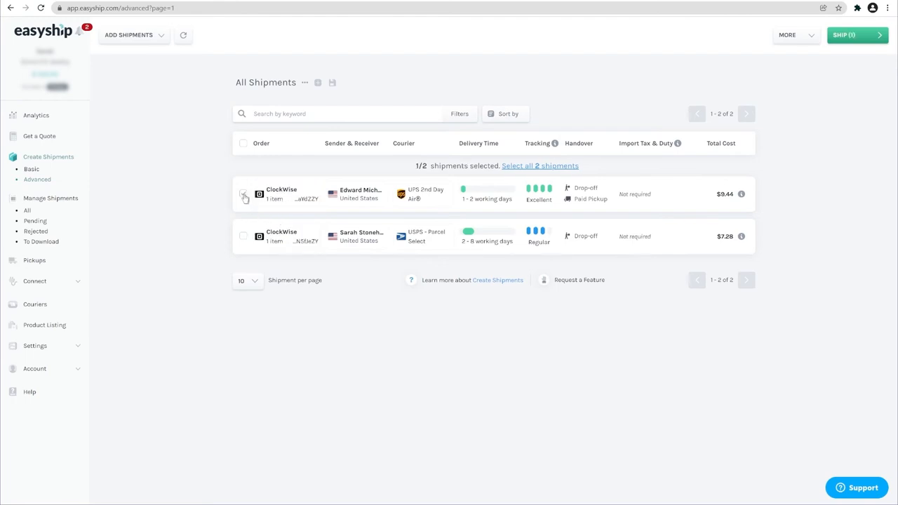
{"action": "left_click", "coordinate": [243, 193]}
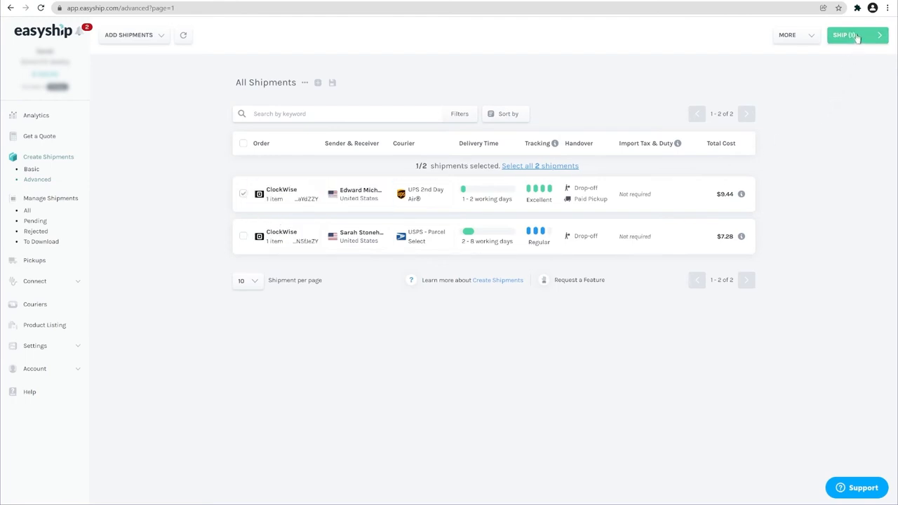
{"action": "left_click", "coordinate": [856, 35]}
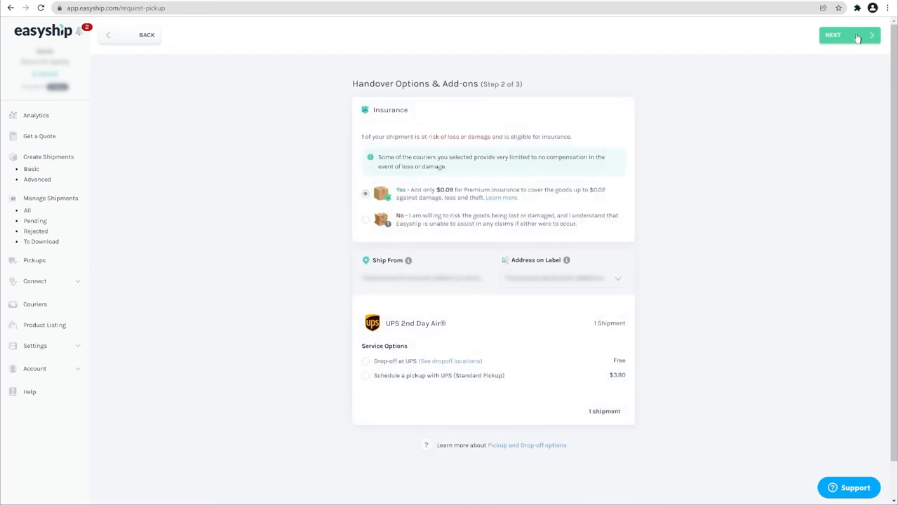
{"action": "mouse_move", "coordinate": [515, 207]}
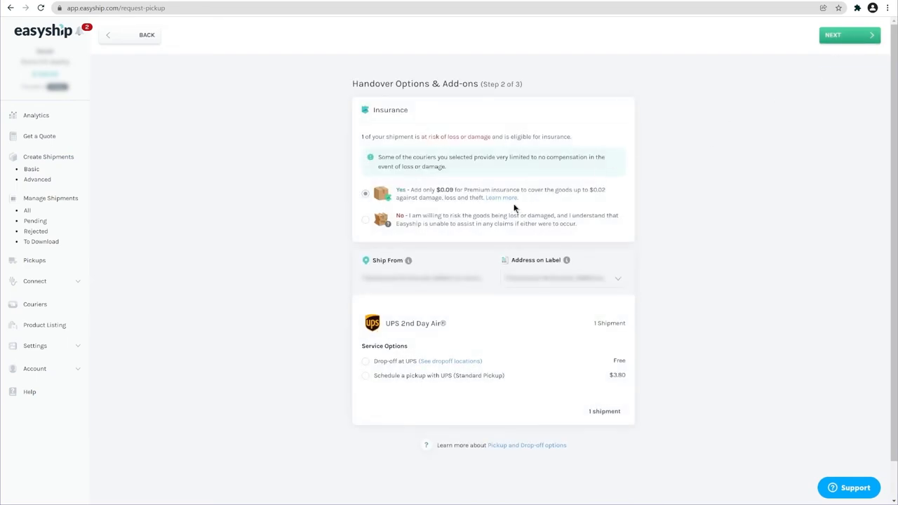
Confirm the UPS 2nd Day Air shipment with no insurance and a scheduled UPS pickup
{"action": "left_click", "coordinate": [365, 219]}
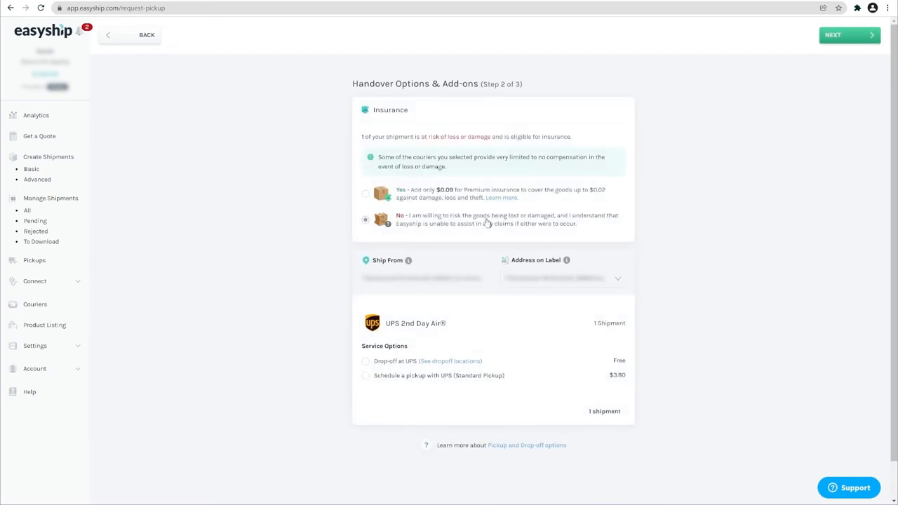
{"action": "left_click", "coordinate": [365, 377]}
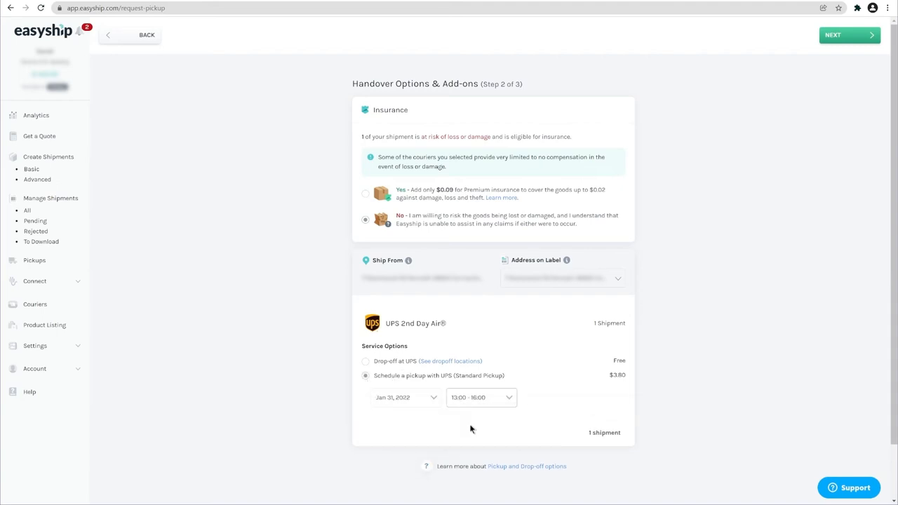
{"action": "left_click", "coordinate": [850, 35]}
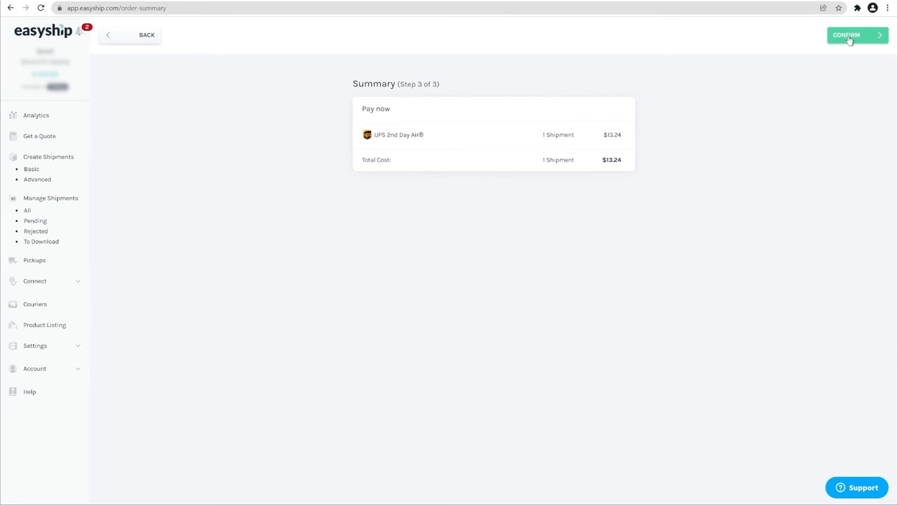
{"action": "left_click", "coordinate": [849, 35]}
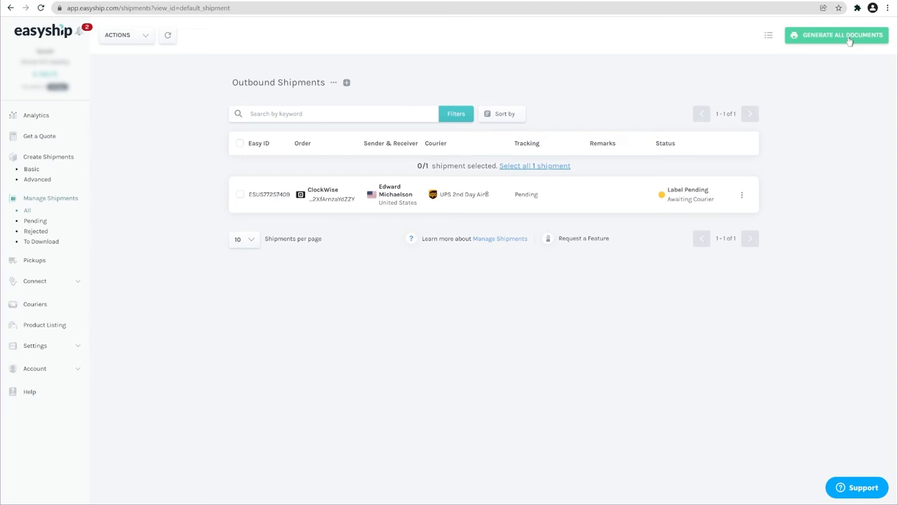
Refresh Outbound Shipments until the tracking number and Awaiting Pickup Confirmation status appear
{"action": "left_click", "coordinate": [167, 35]}
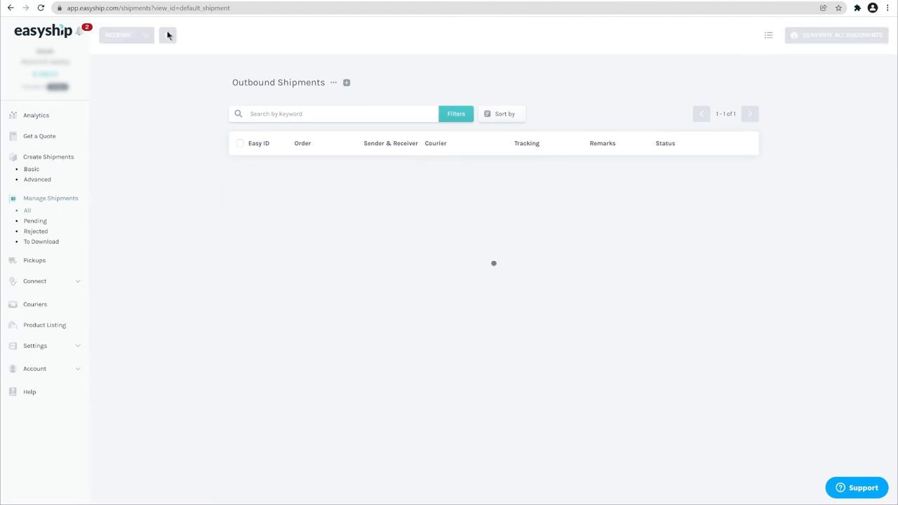
{"action": "left_click", "coordinate": [167, 35]}
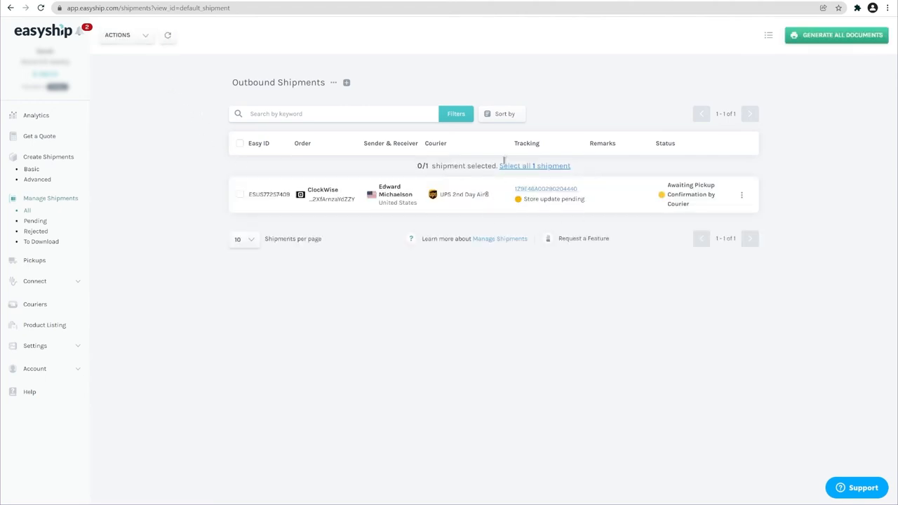
{"action": "mouse_move", "coordinate": [615, 197]}
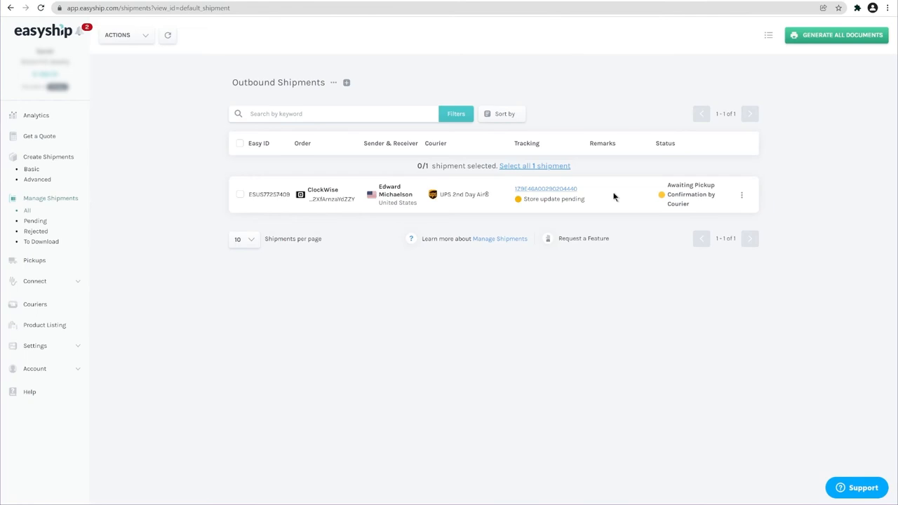
{"action": "mouse_move", "coordinate": [245, 199]}
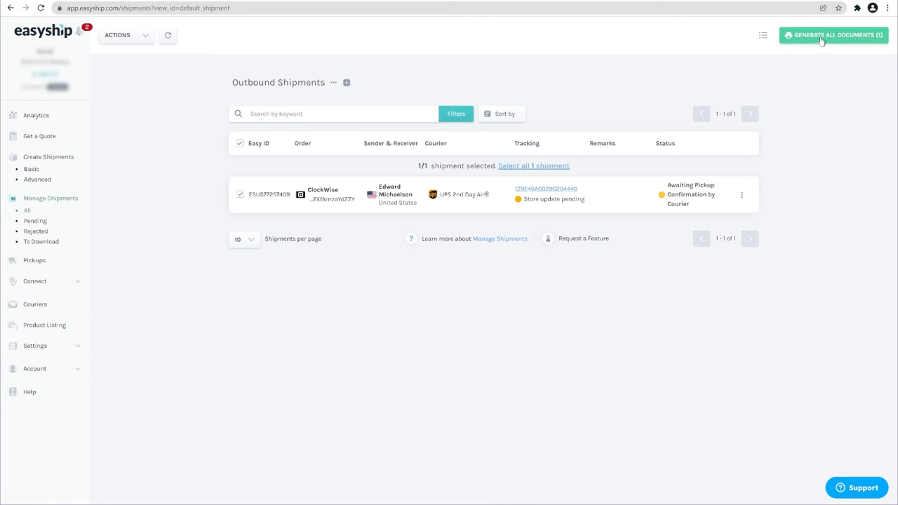
Generate all documents, print the UPS Label (A4), and close its preview
{"action": "left_click", "coordinate": [834, 34]}
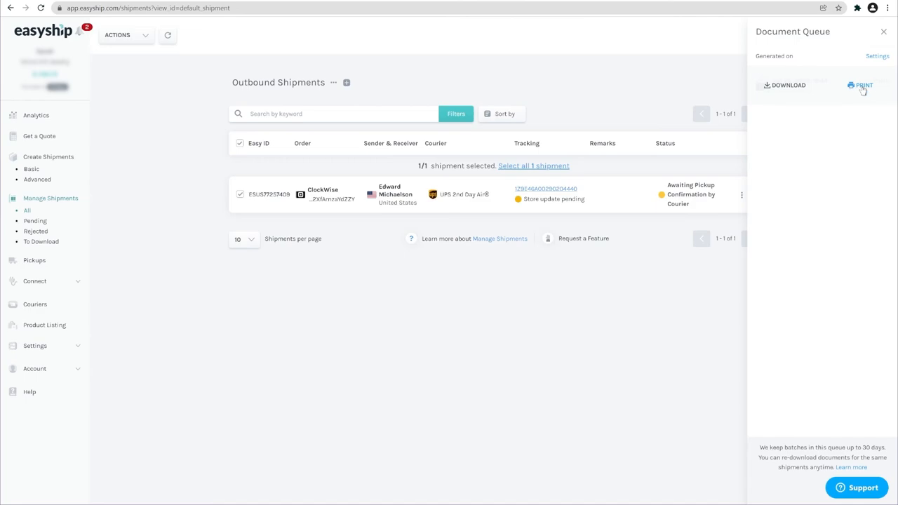
{"action": "left_click", "coordinate": [863, 86]}
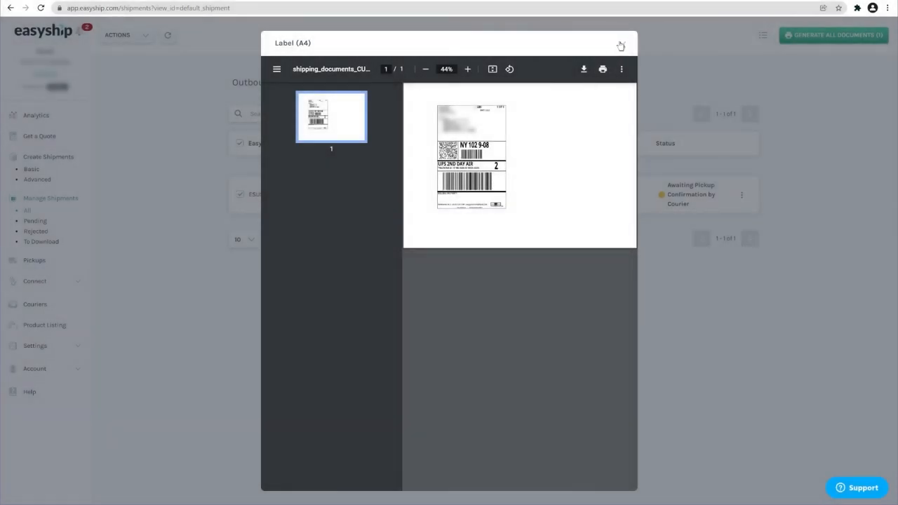
{"action": "left_click", "coordinate": [620, 45]}
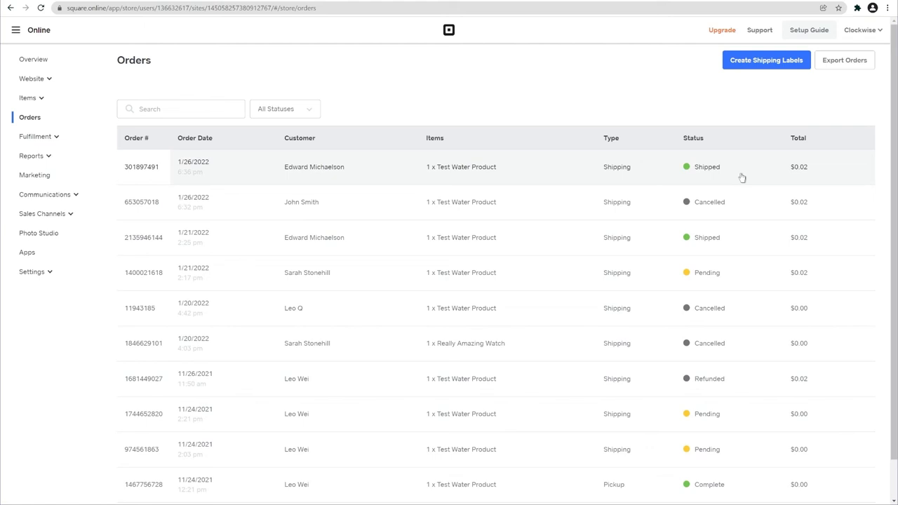
{"action": "mouse_move", "coordinate": [595, 188]}
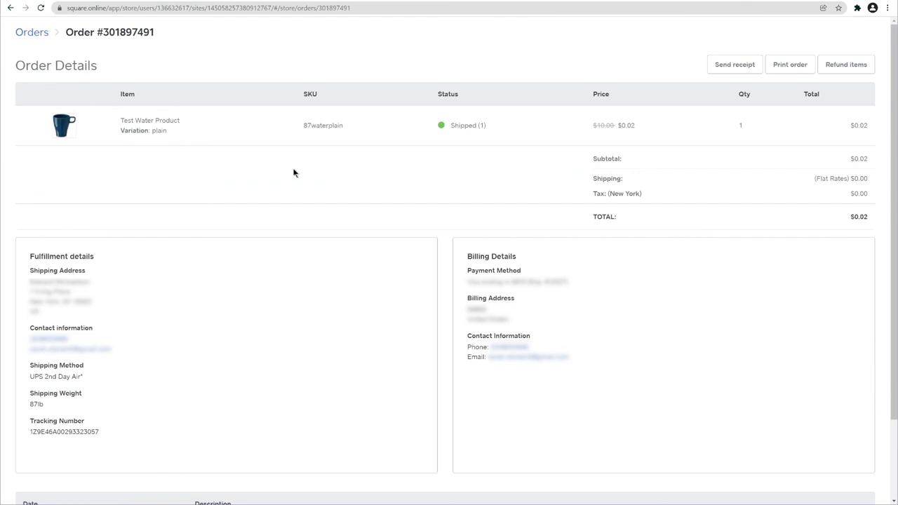
Scroll order 301897491 to Fulfillment details showing UPS 2nd Day Air and its tracking number
{"action": "scroll", "scroll_direction": "down", "scroll_amount": 3}
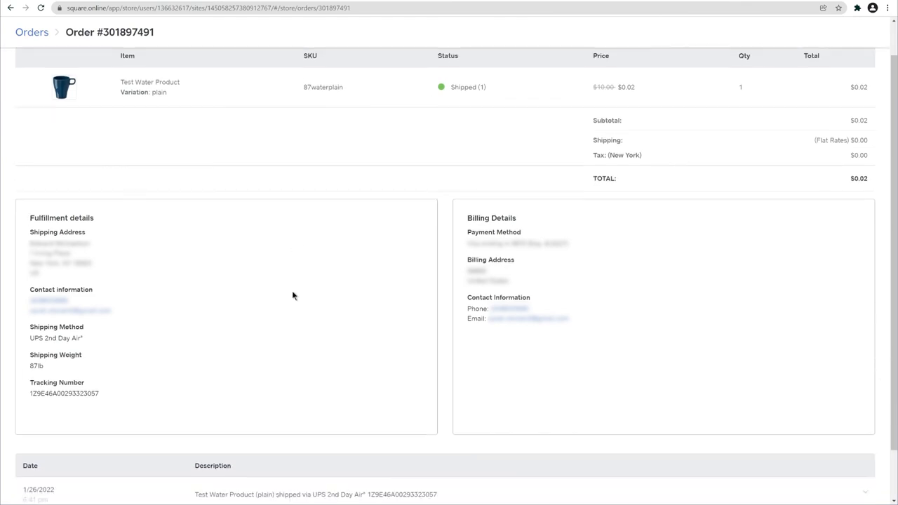
{"action": "scroll", "scroll_direction": "down", "scroll_amount": 3}
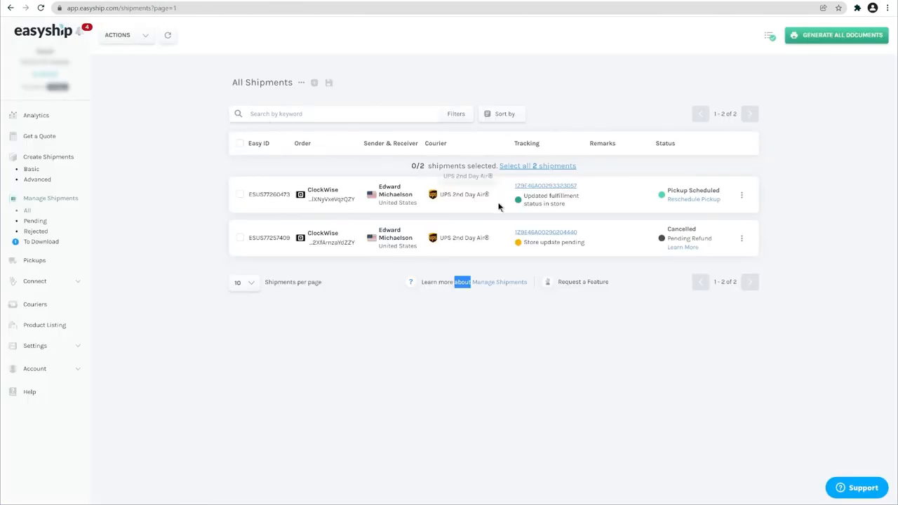
{"action": "mouse_move", "coordinate": [606, 200]}
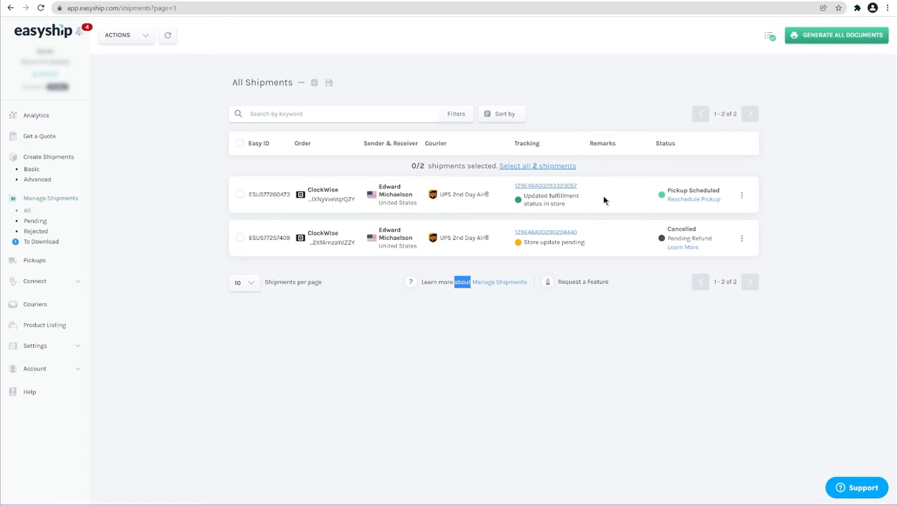